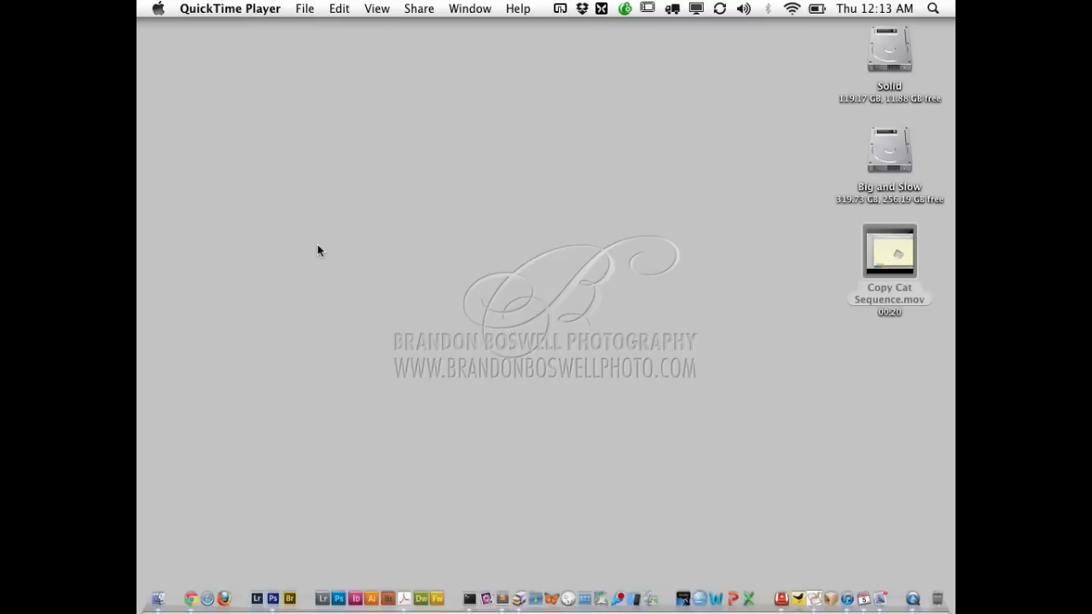
{"action": "mouse_move", "coordinate": [772, 306]}
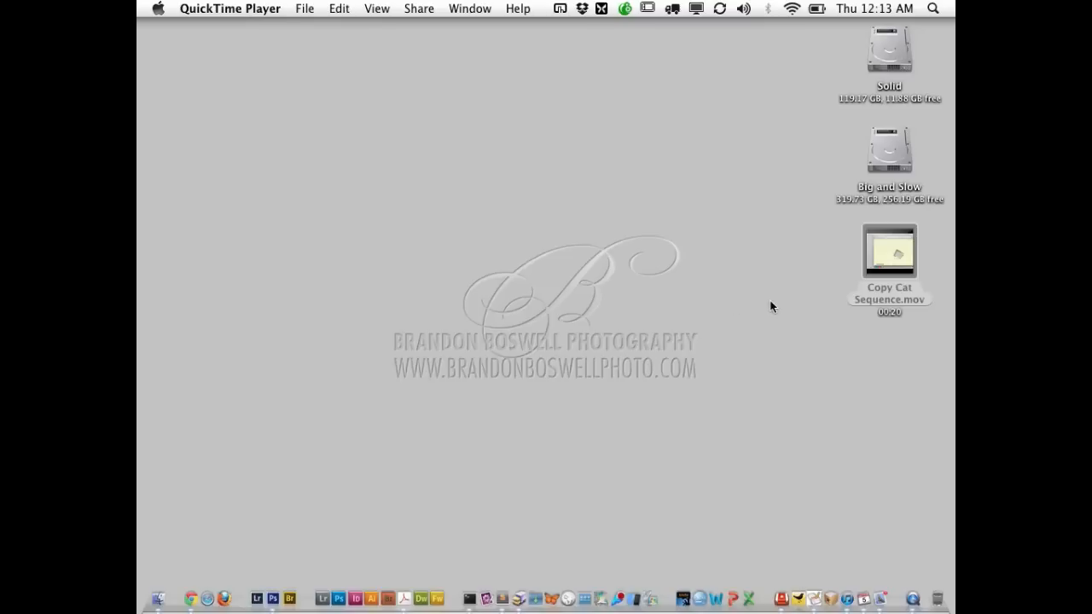
{"action": "mouse_move", "coordinate": [889, 251]}
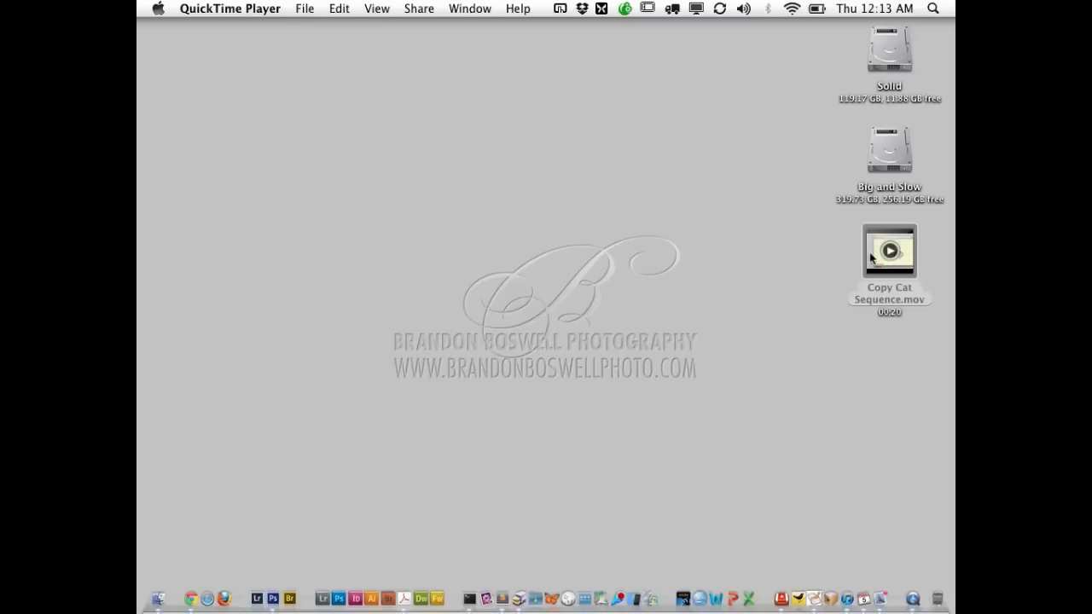
Preview Copy Cat Sequence.mov from the desktop in Quick Look
{"action": "left_click", "coordinate": [889, 251]}
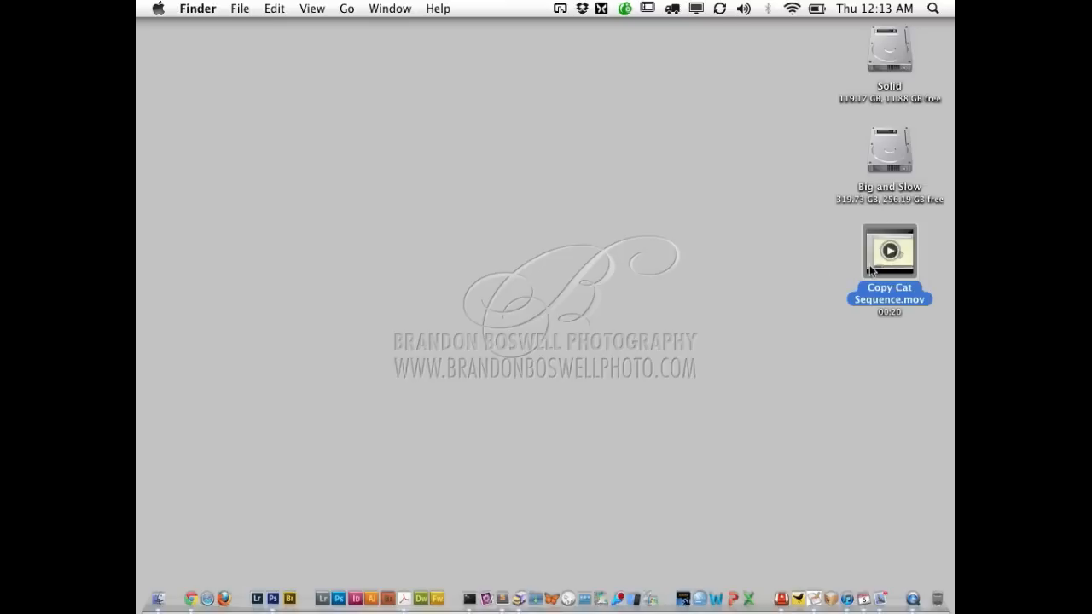
{"action": "double_click", "coordinate": [889, 251]}
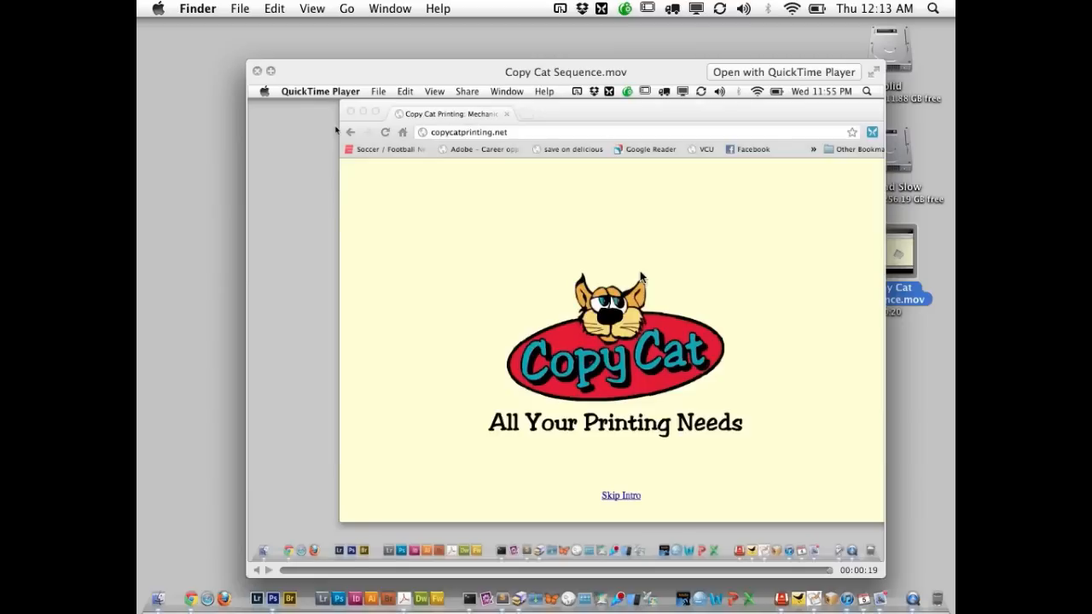
Close the movie preview, launch Photoshop CS6, and check Timeline in the Window menu
{"action": "left_click", "coordinate": [257, 71]}
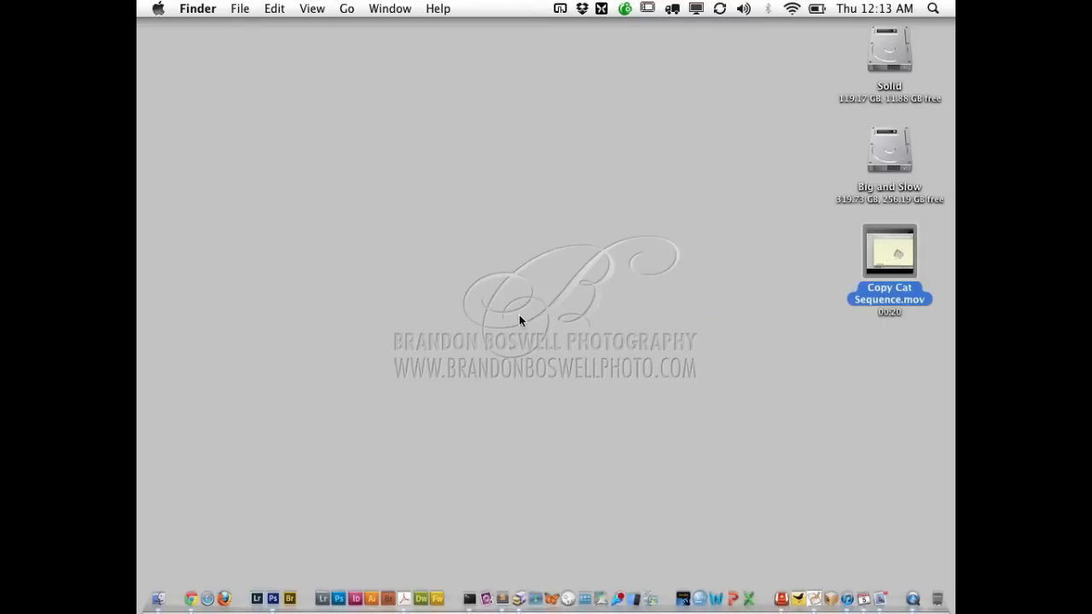
{"action": "mouse_move", "coordinate": [269, 584]}
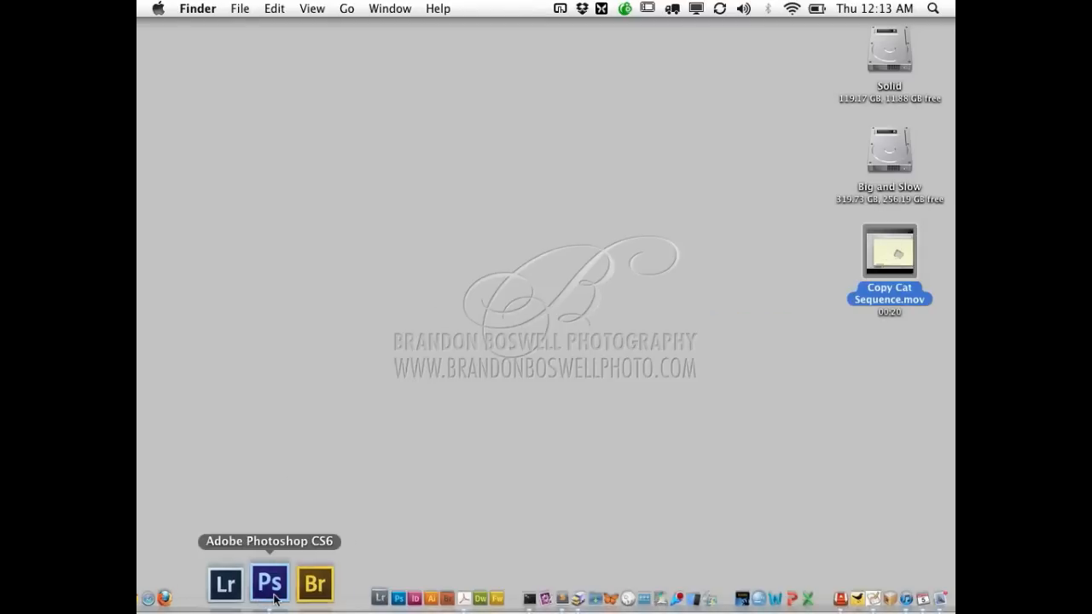
{"action": "left_click", "coordinate": [269, 582]}
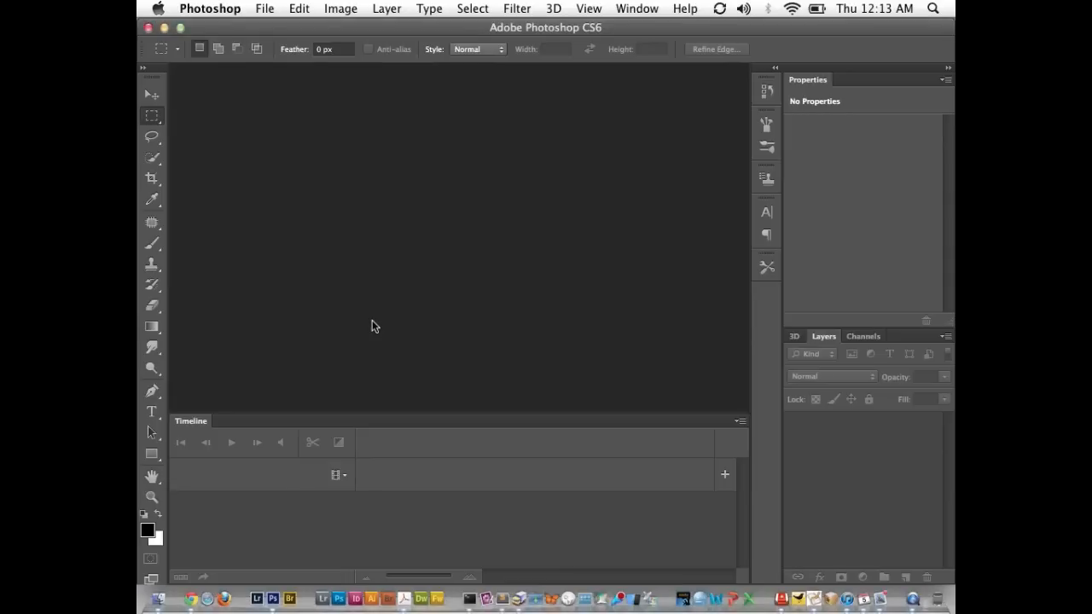
{"action": "mouse_move", "coordinate": [498, 235]}
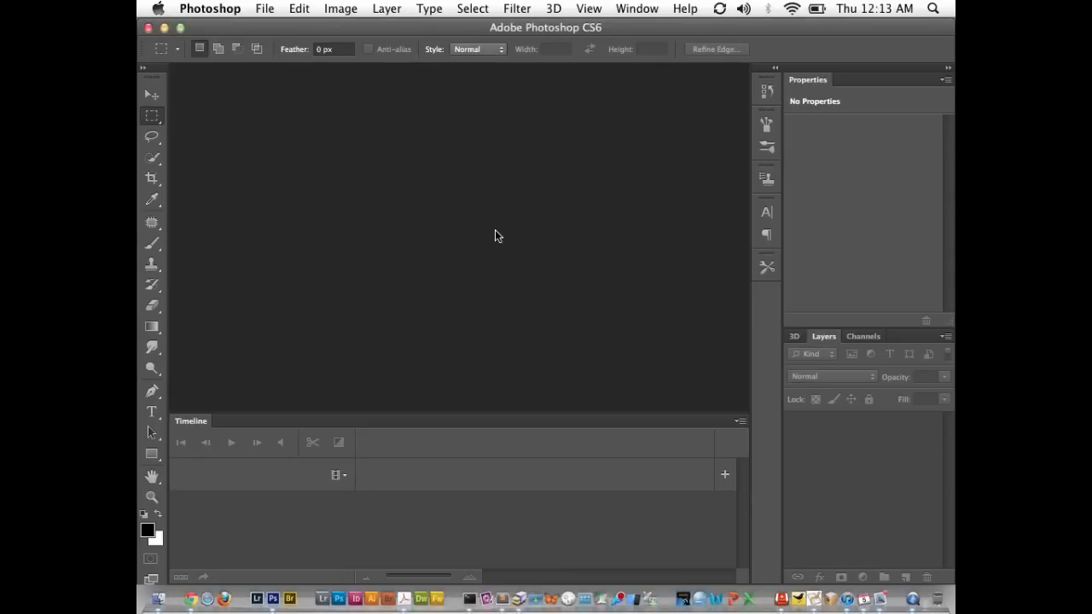
{"action": "mouse_move", "coordinate": [250, 410]}
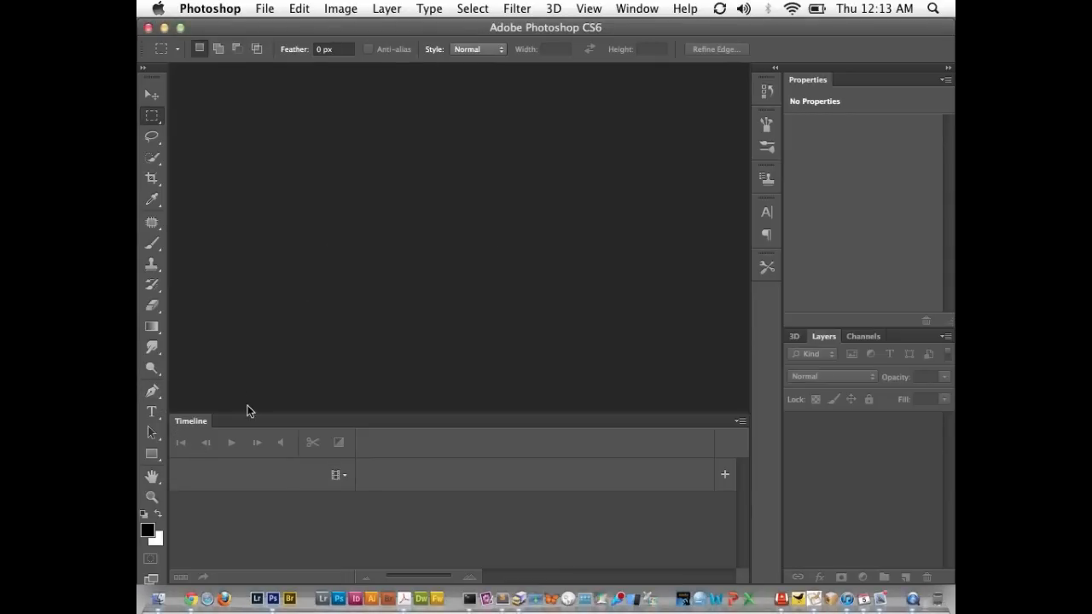
{"action": "mouse_move", "coordinate": [636, 8]}
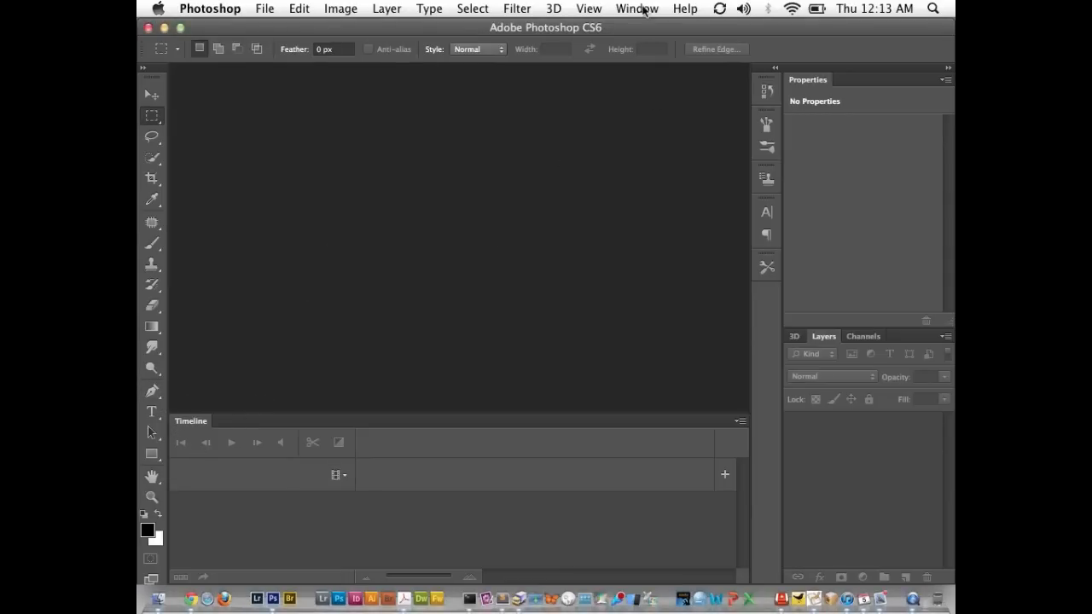
{"action": "left_click", "coordinate": [636, 8]}
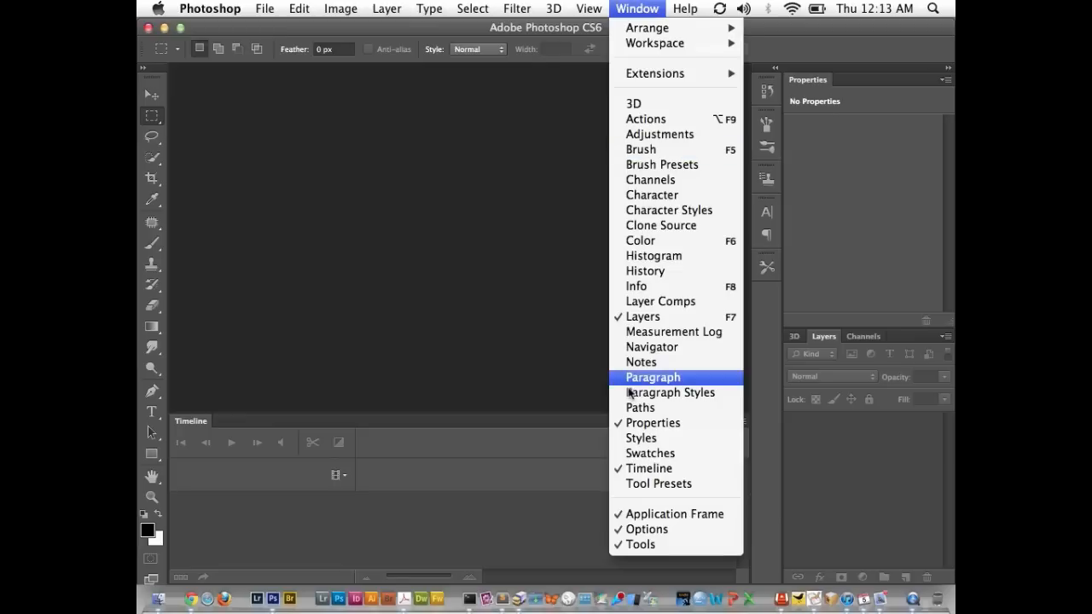
{"action": "mouse_move", "coordinate": [405, 407]}
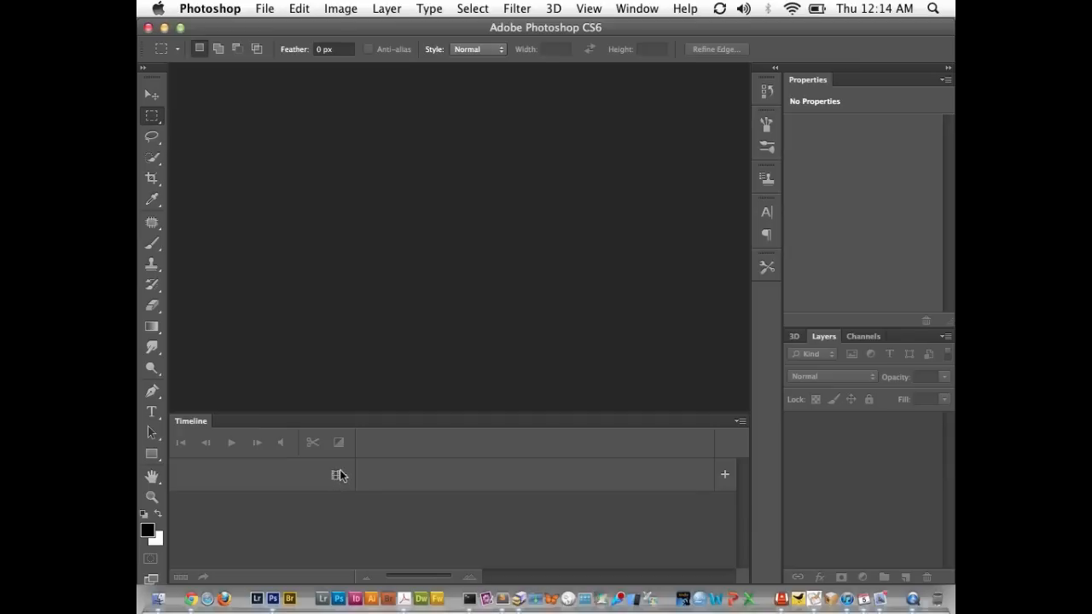
Import Copy Cat Sequence.mov onto the timeline track via Add Media
{"action": "left_click", "coordinate": [337, 474]}
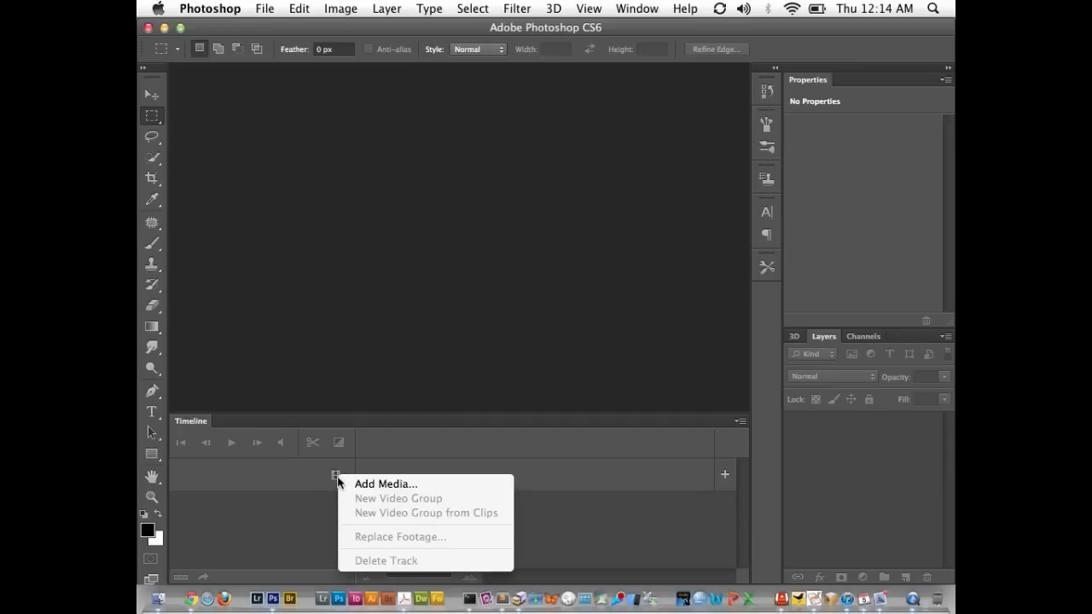
{"action": "left_click", "coordinate": [385, 483]}
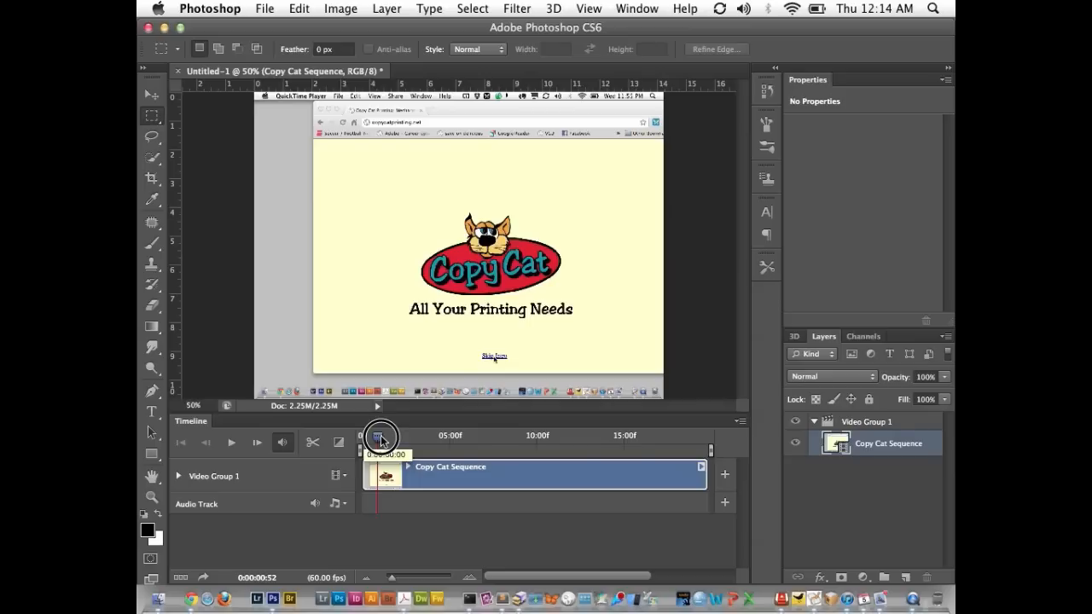
Split the Copy Cat clip at the cut point and where the logo reappears, near 0:00:11:11
{"action": "left_click_drag", "start_coordinate": [379, 436], "coordinate": [455, 450]}
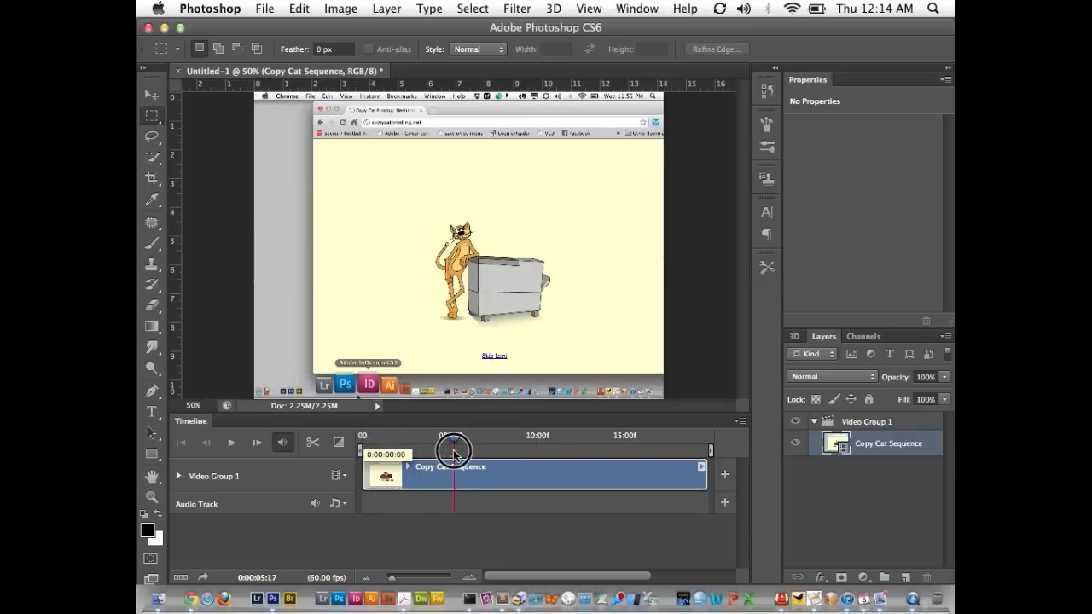
{"action": "left_click_drag", "start_coordinate": [456, 452], "coordinate": [452, 452]}
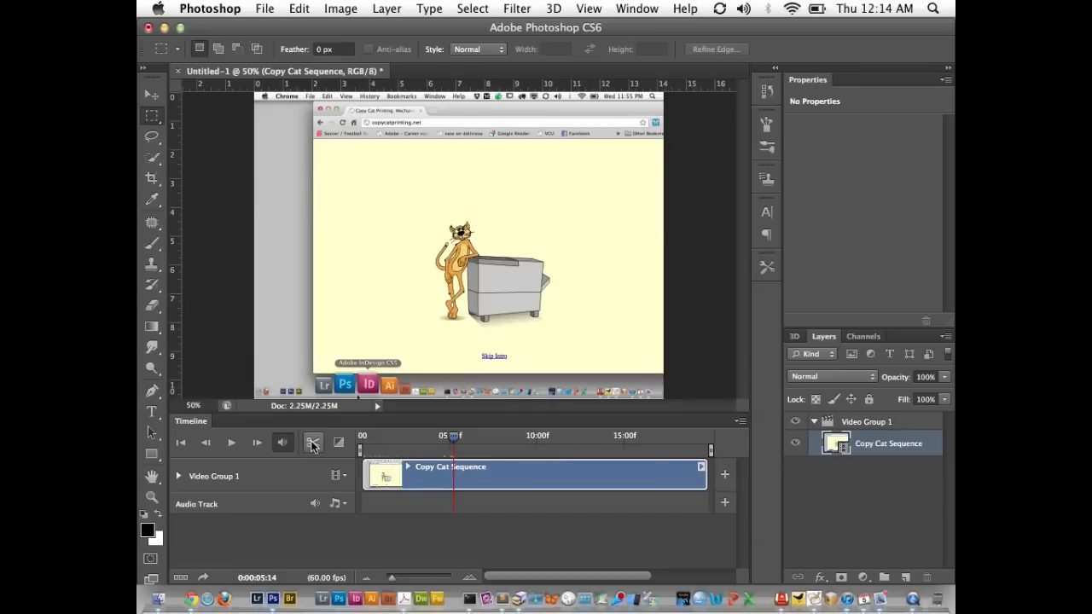
{"action": "left_click", "coordinate": [313, 441]}
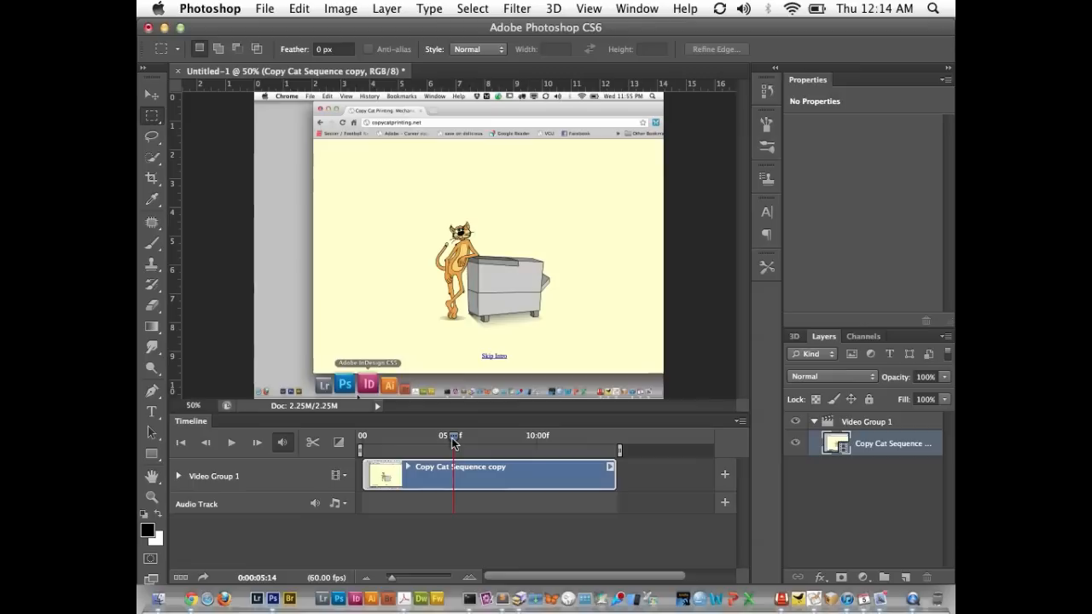
{"action": "left_click_drag", "start_coordinate": [452, 437], "coordinate": [505, 441]}
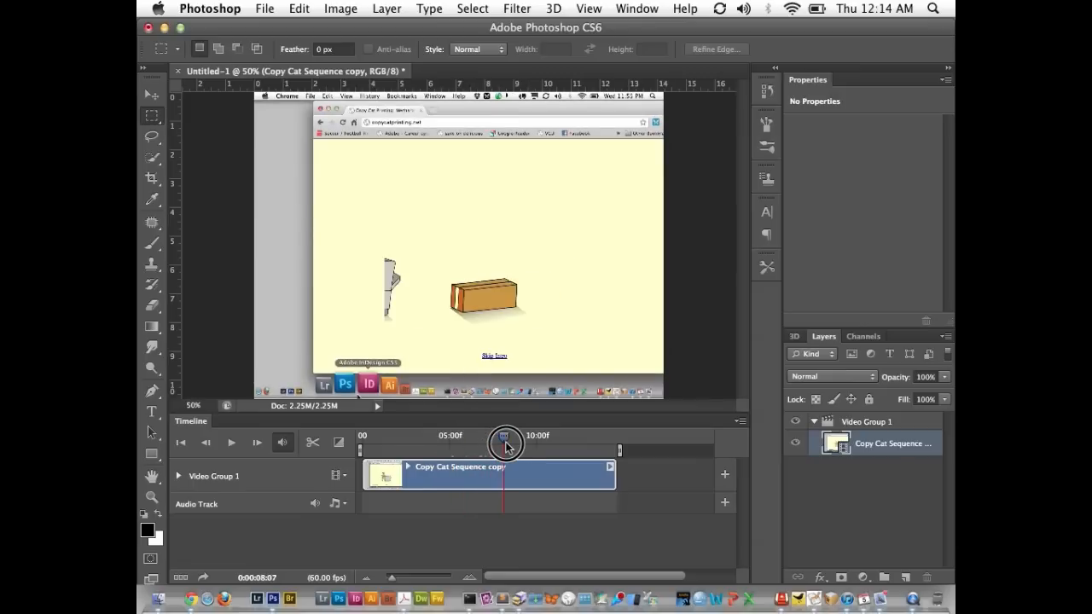
{"action": "left_click_drag", "start_coordinate": [505, 436], "coordinate": [552, 448]}
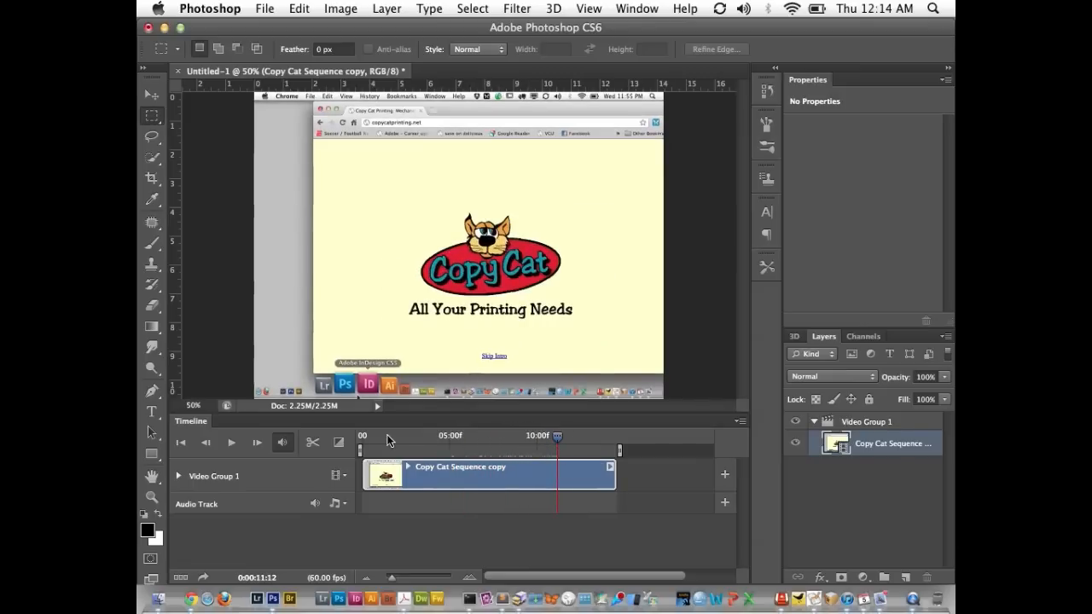
{"action": "left_click", "coordinate": [312, 442]}
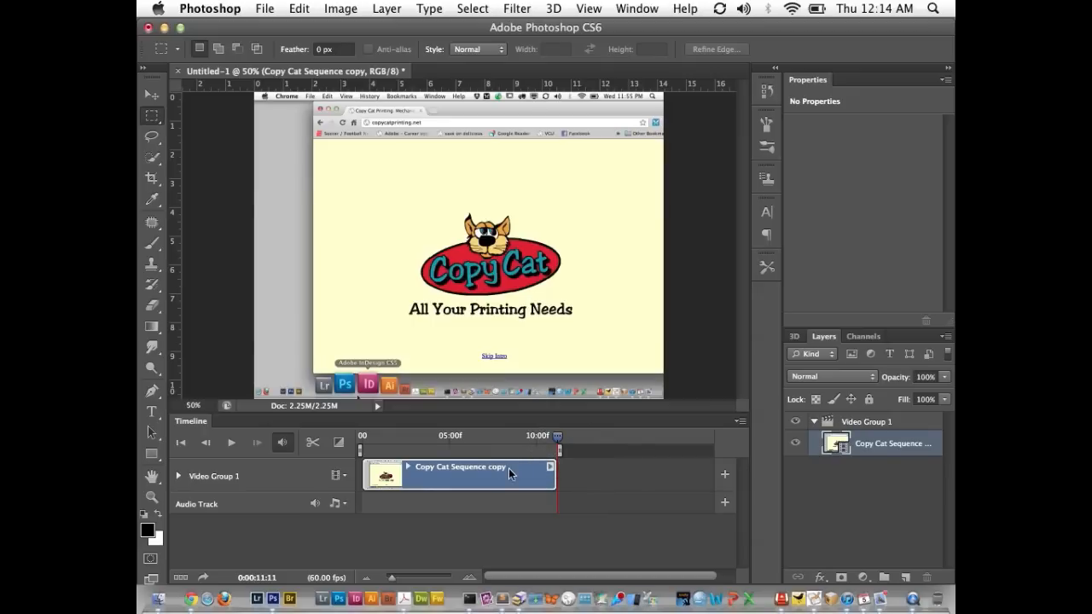
{"action": "mouse_move", "coordinate": [437, 496]}
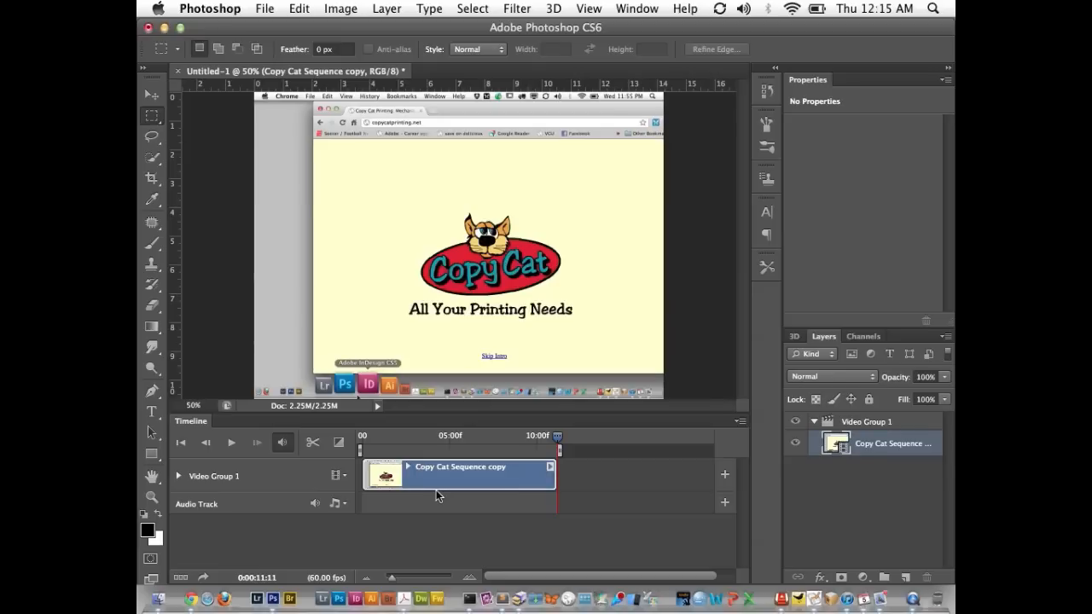
{"action": "mouse_move", "coordinate": [731, 443]}
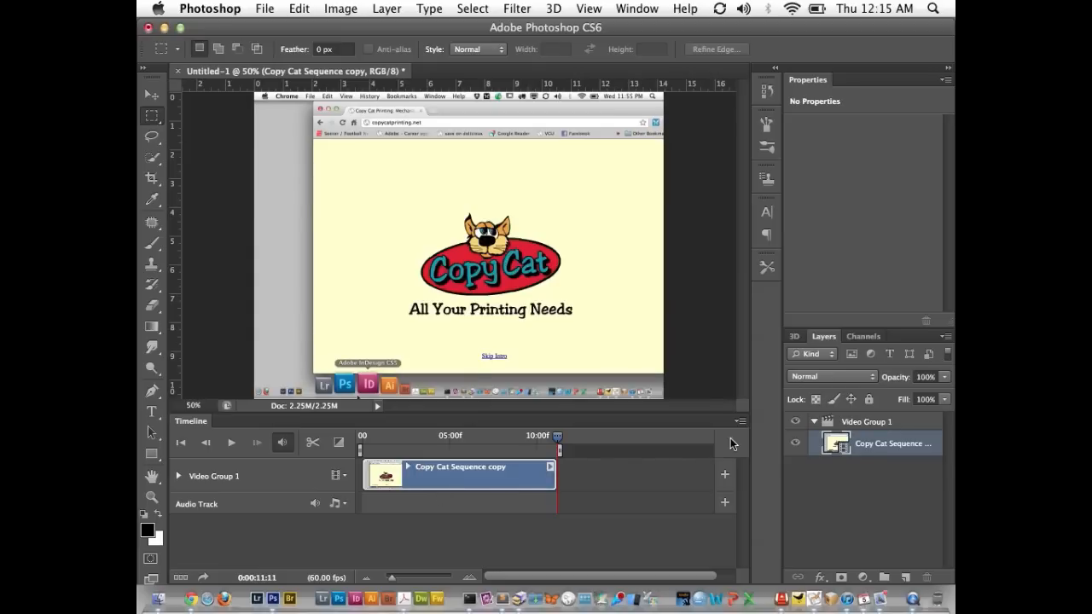
Set the timeline frame rate to 10 fps
{"action": "left_click", "coordinate": [739, 421]}
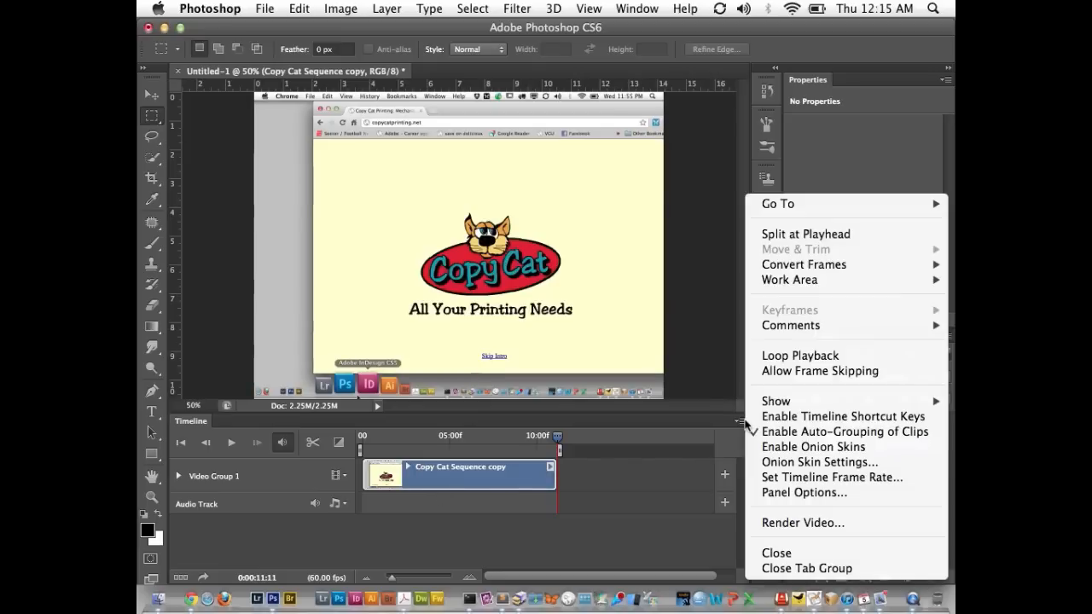
{"action": "mouse_move", "coordinate": [832, 477]}
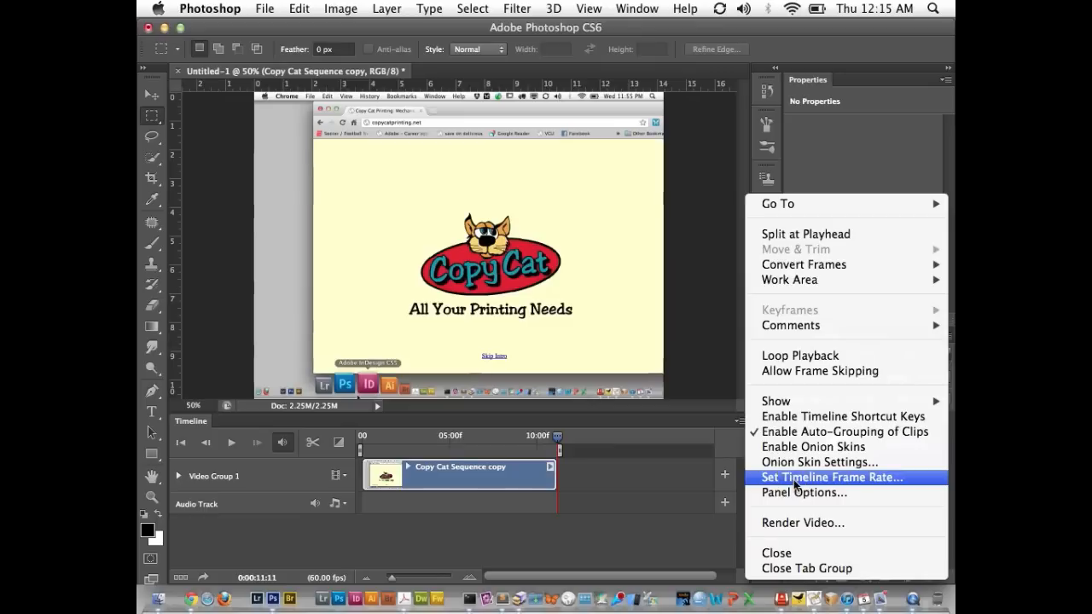
{"action": "left_click", "coordinate": [831, 478]}
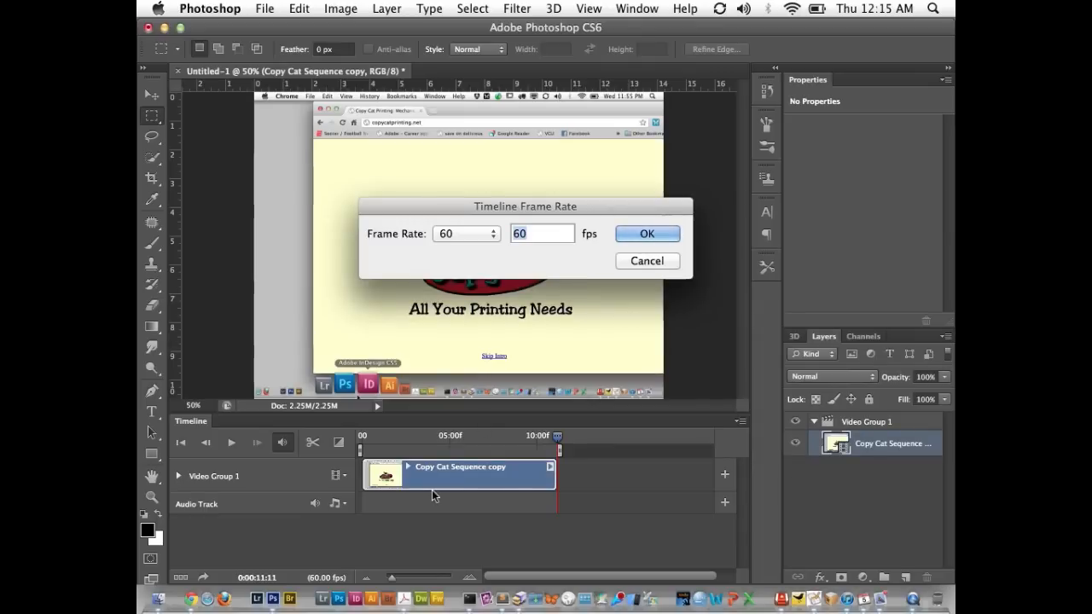
{"action": "mouse_move", "coordinate": [522, 469]}
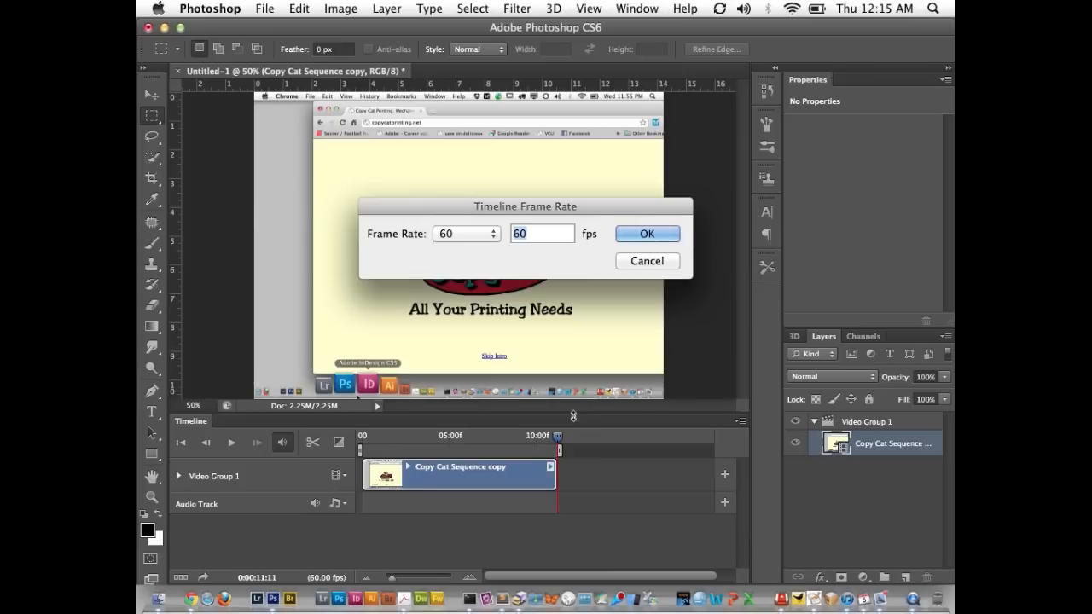
{"action": "mouse_move", "coordinate": [510, 372]}
{"action": "type", "text": "10"}
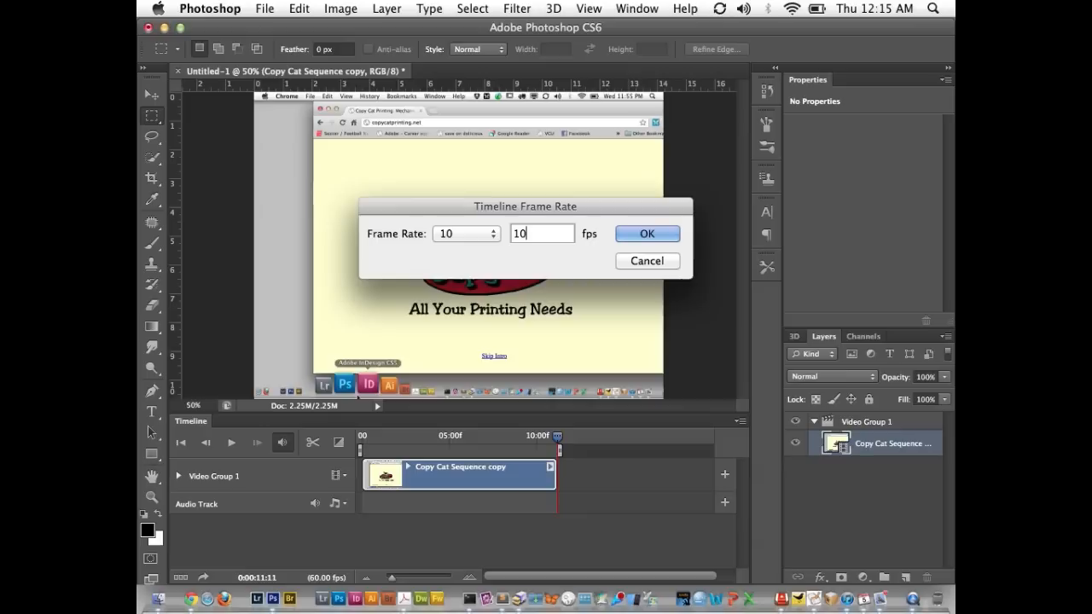
{"action": "left_click", "coordinate": [647, 233]}
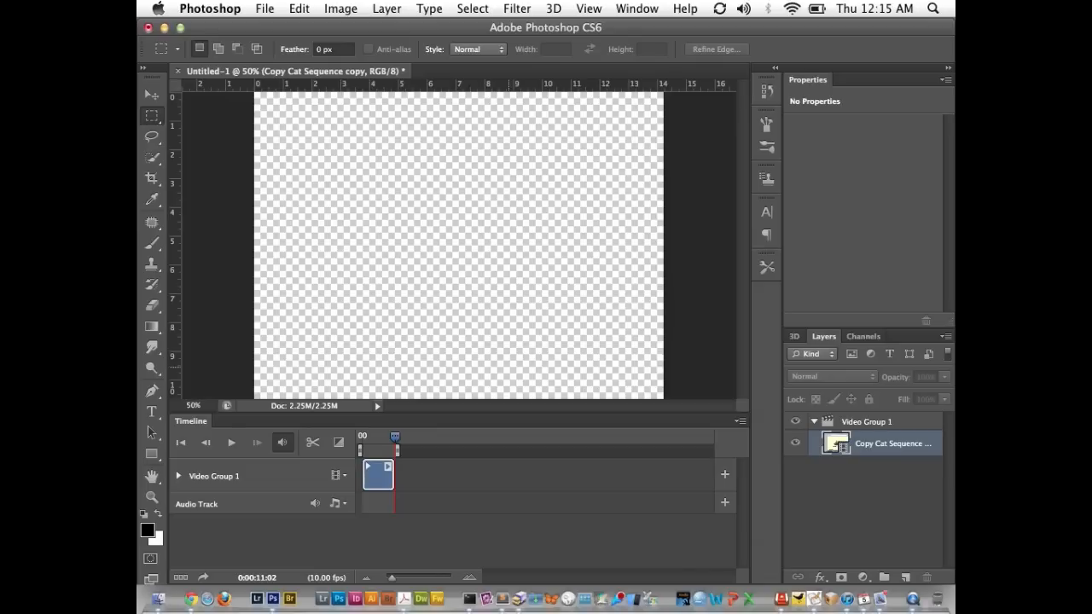
{"action": "mouse_move", "coordinate": [437, 486]}
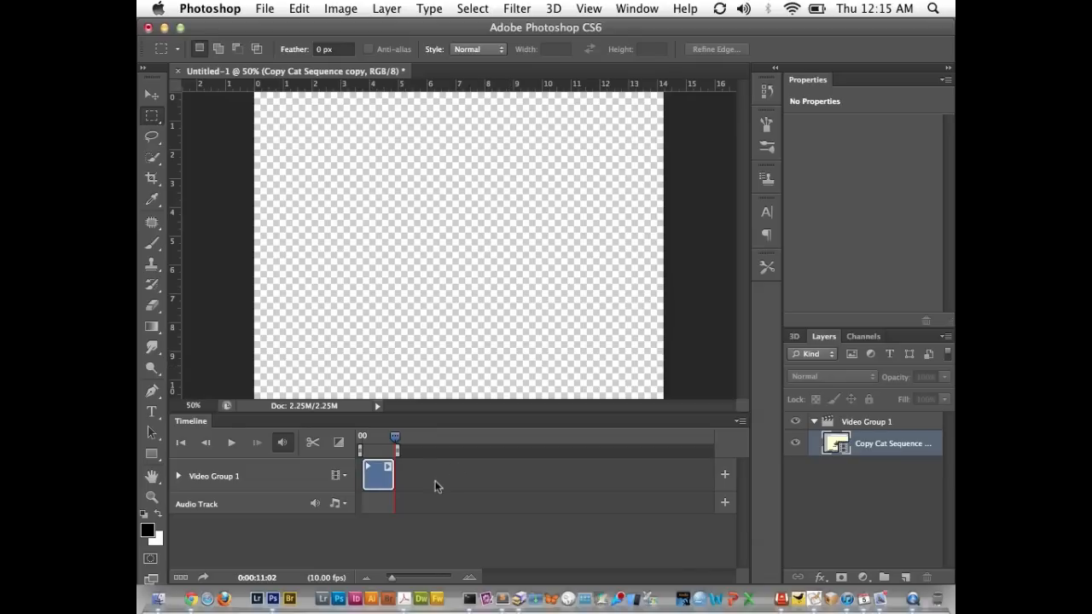
{"action": "left_click", "coordinate": [394, 437]}
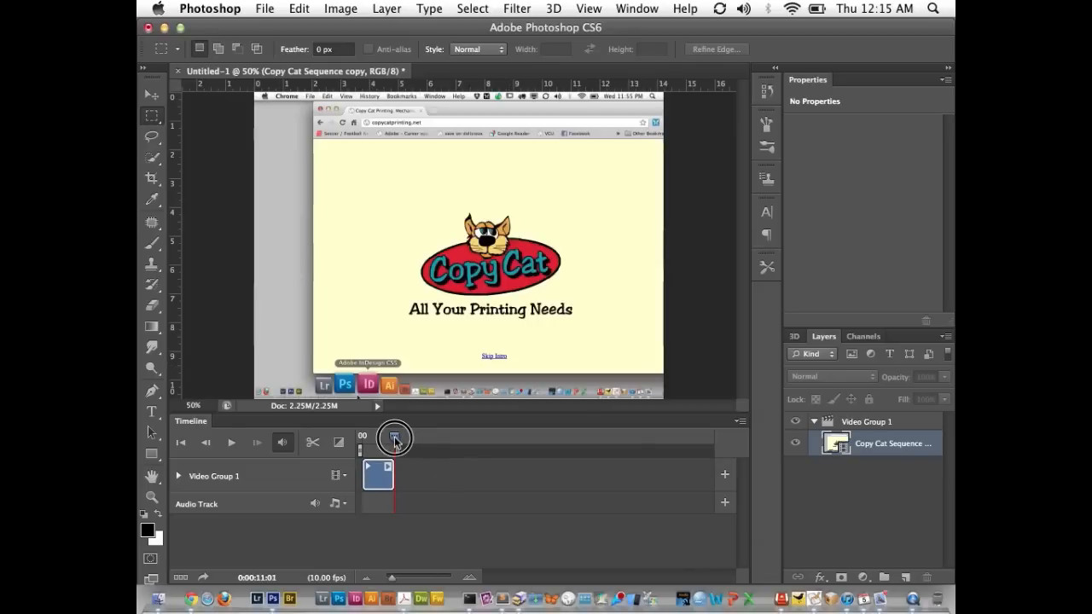
{"action": "left_click", "coordinate": [360, 437]}
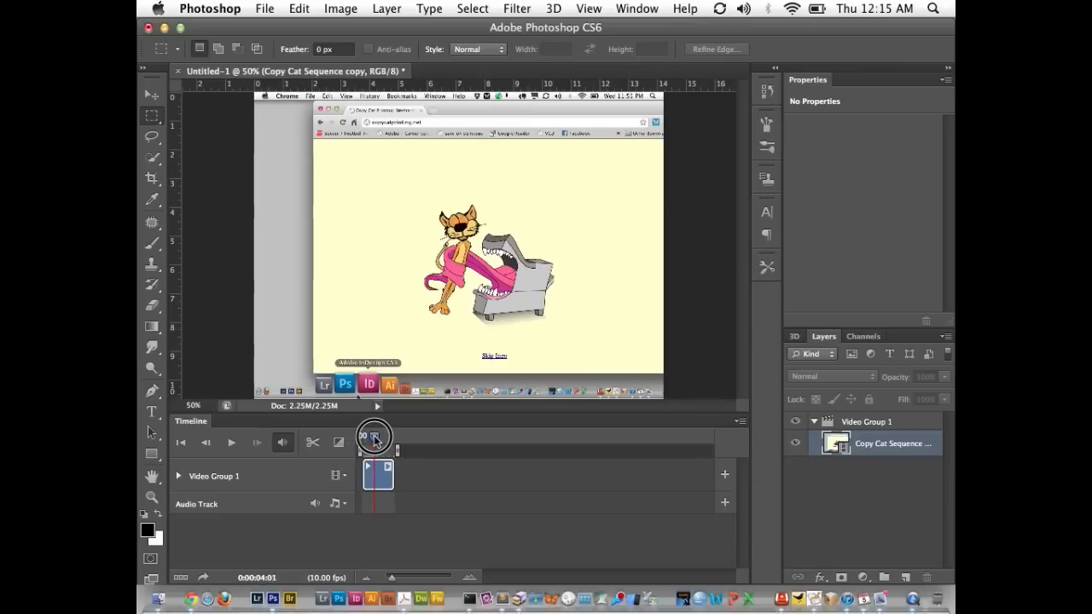
{"action": "left_click_drag", "start_coordinate": [373, 435], "coordinate": [371, 436]}
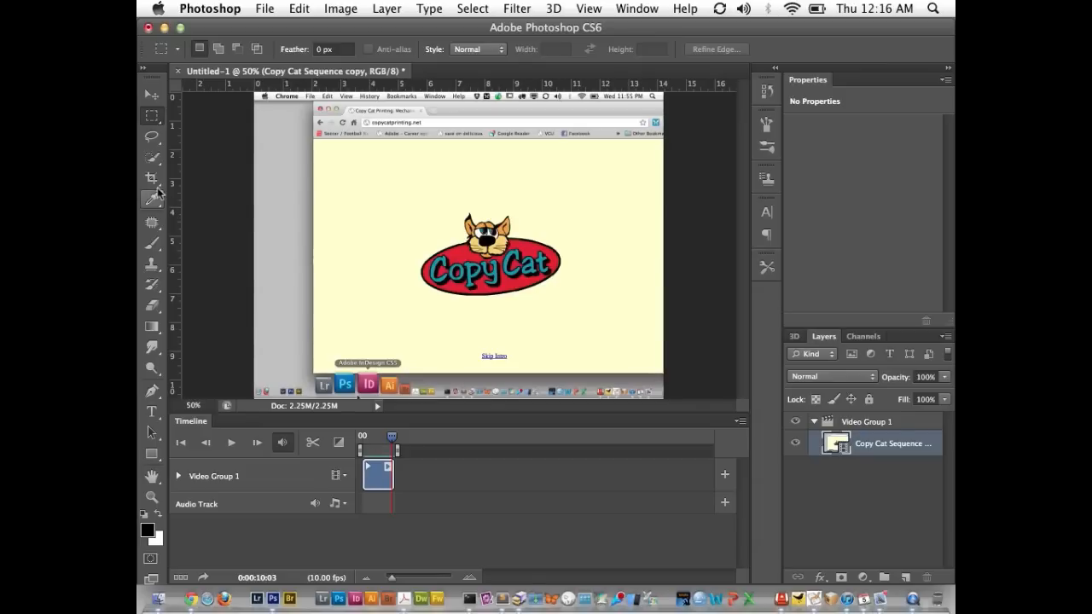
{"action": "mouse_move", "coordinate": [152, 177]}
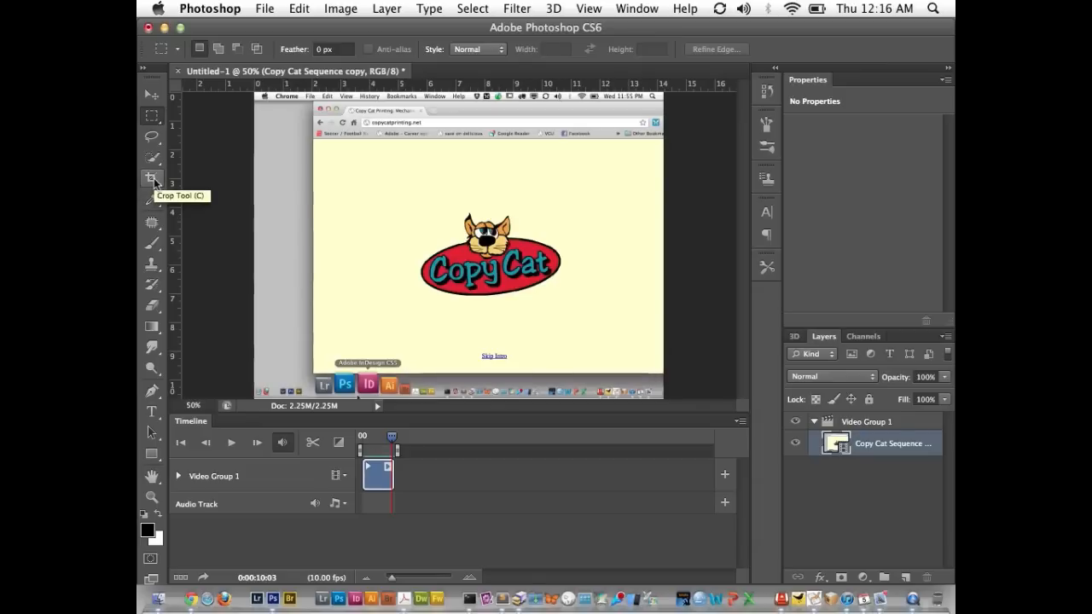
Move the playhead to the van frame and start a crop over the canvas
{"action": "left_click", "coordinate": [151, 179]}
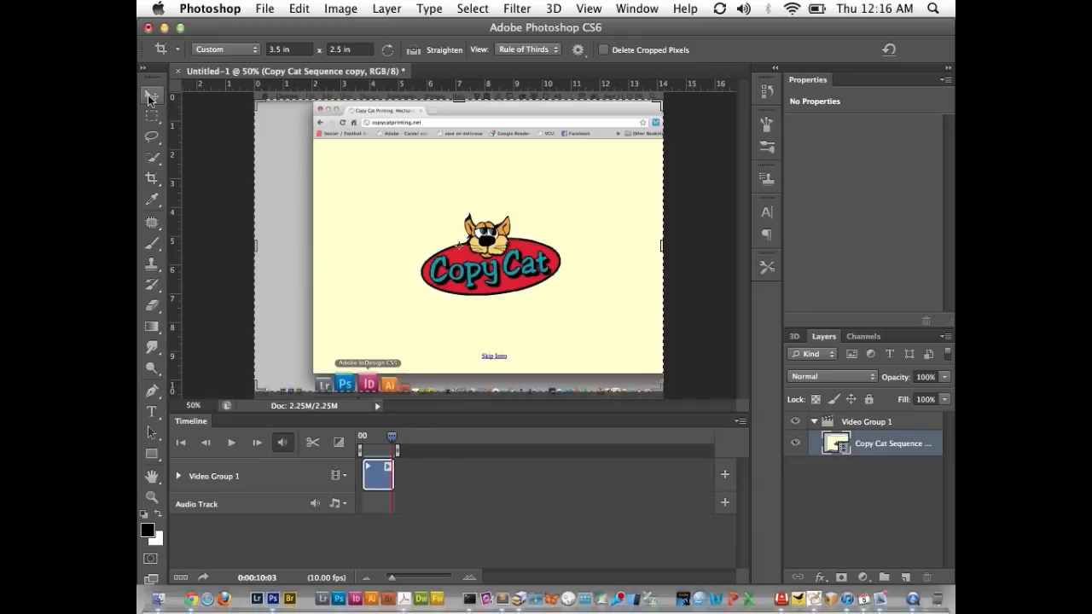
{"action": "left_click", "coordinate": [151, 96]}
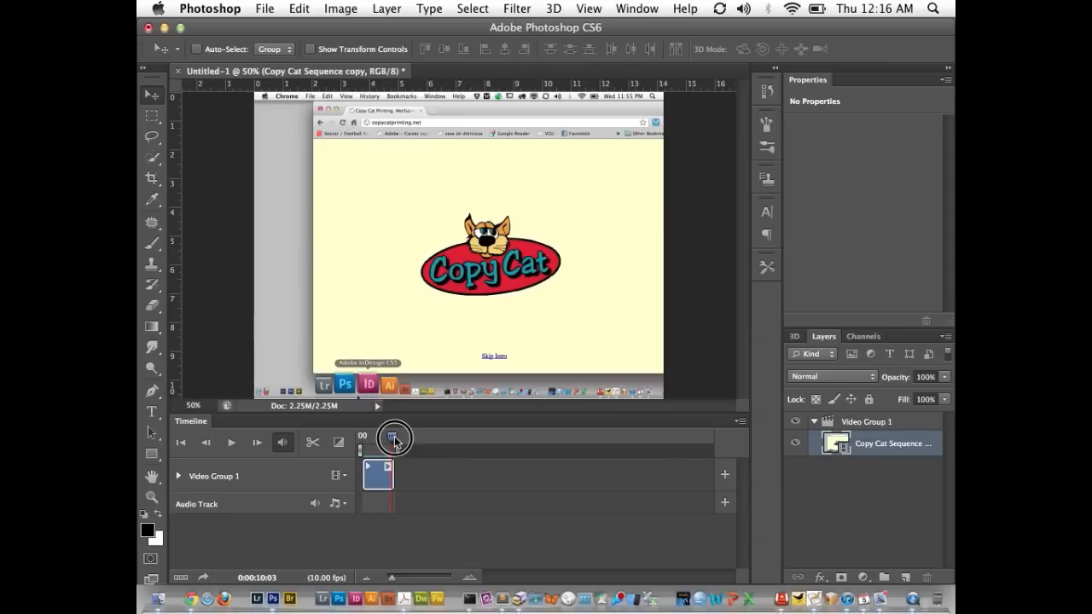
{"action": "left_click_drag", "start_coordinate": [395, 437], "coordinate": [378, 438]}
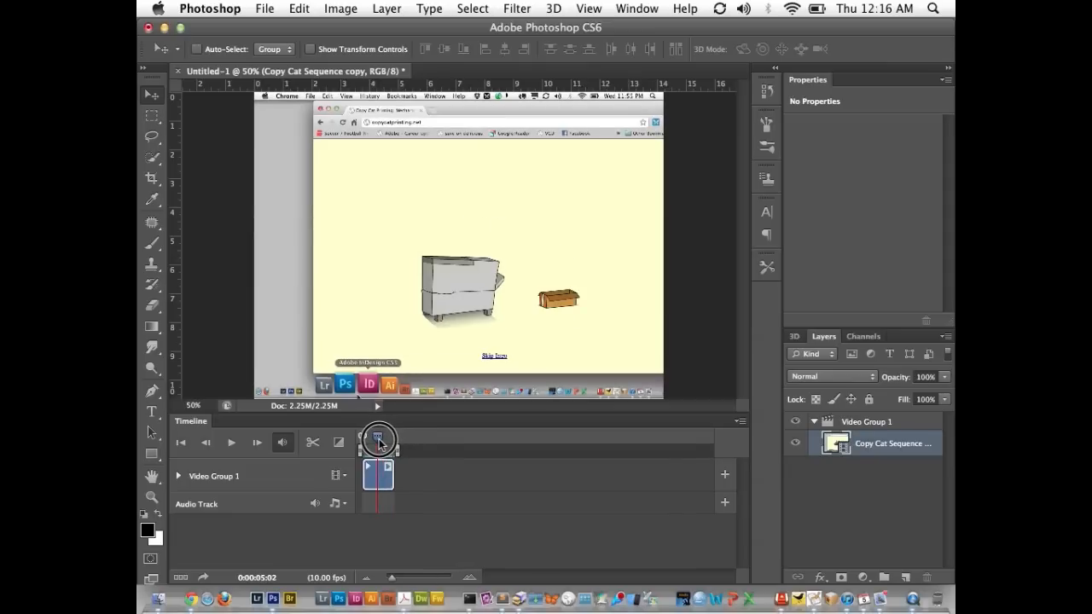
{"action": "left_click_drag", "start_coordinate": [379, 441], "coordinate": [388, 441]}
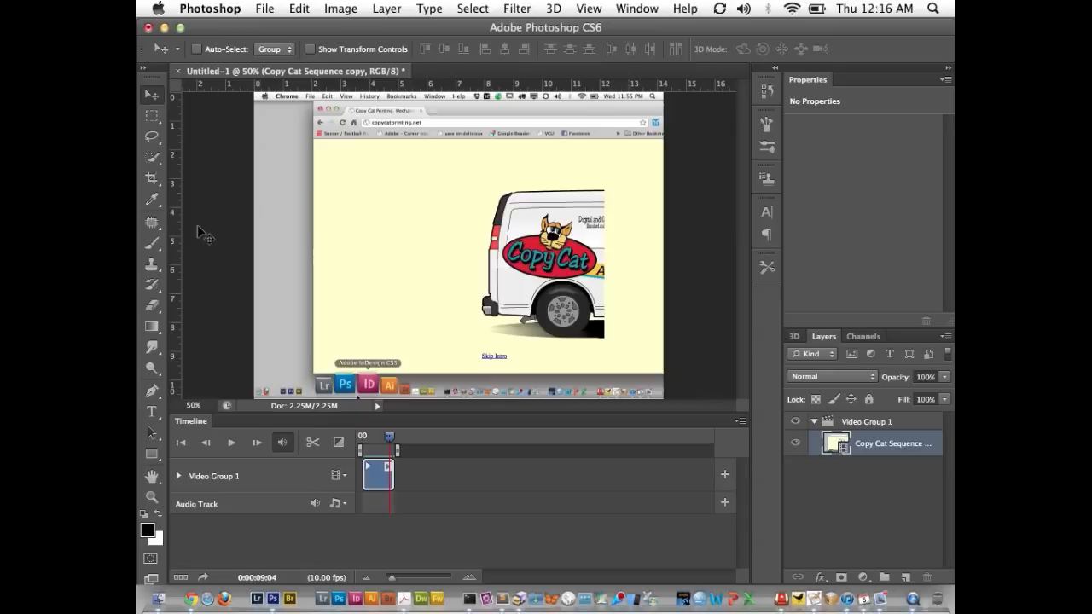
{"action": "left_click", "coordinate": [152, 177]}
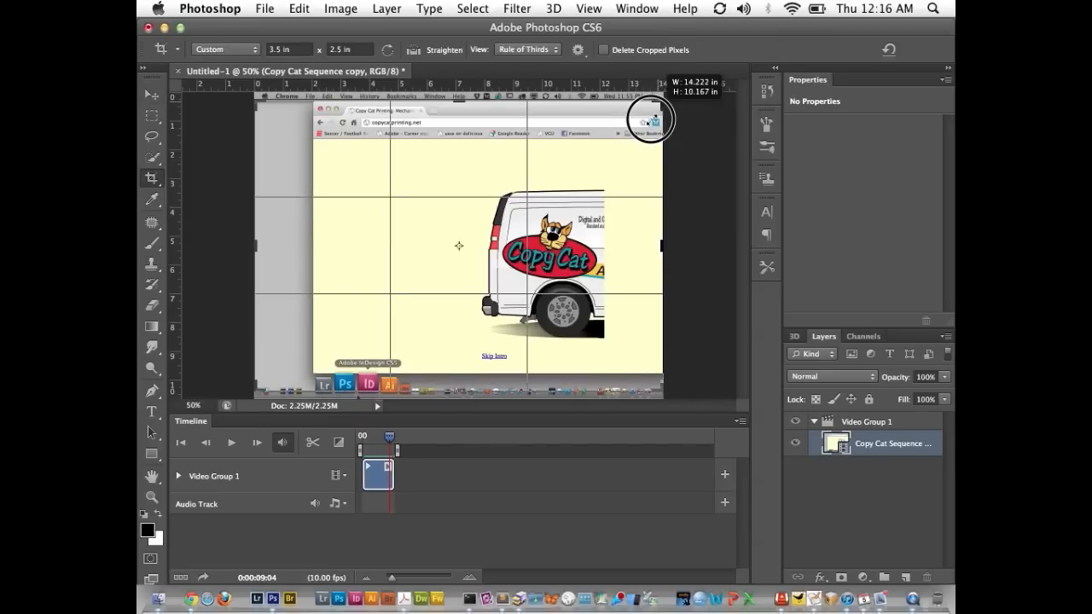
Shrink the crop box tightly around the van and logo area
{"action": "left_click_drag", "start_coordinate": [648, 119], "coordinate": [597, 175]}
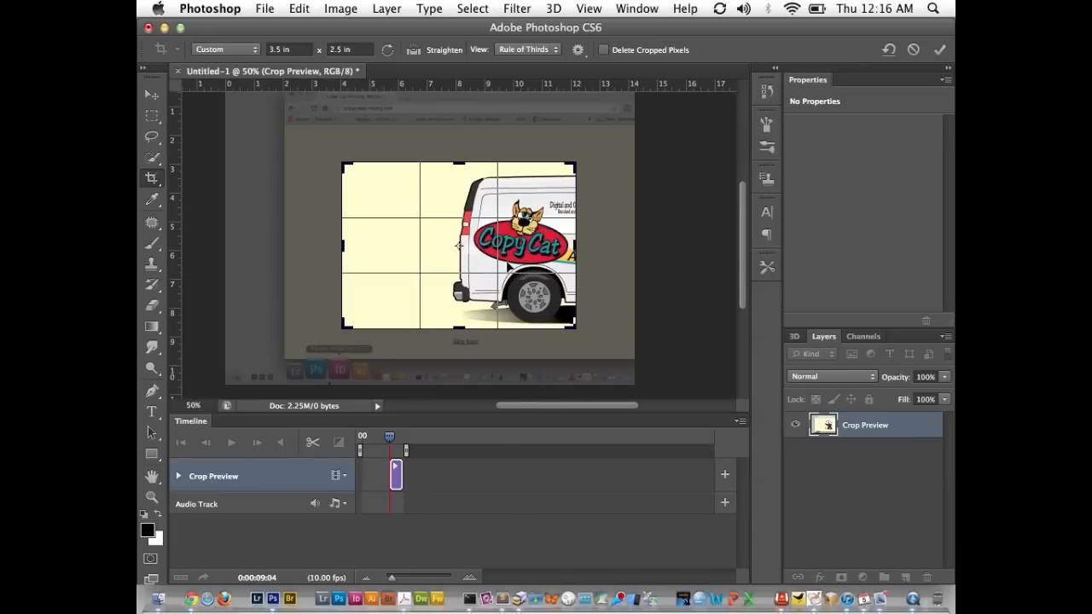
{"action": "mouse_move", "coordinate": [414, 455]}
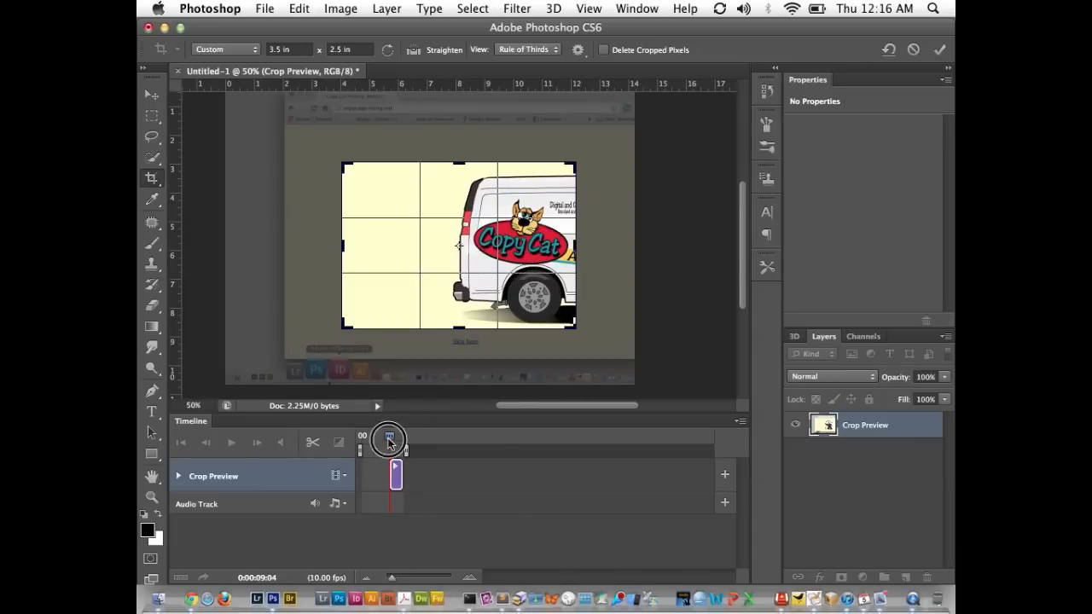
{"action": "left_click_drag", "start_coordinate": [388, 440], "coordinate": [375, 439]}
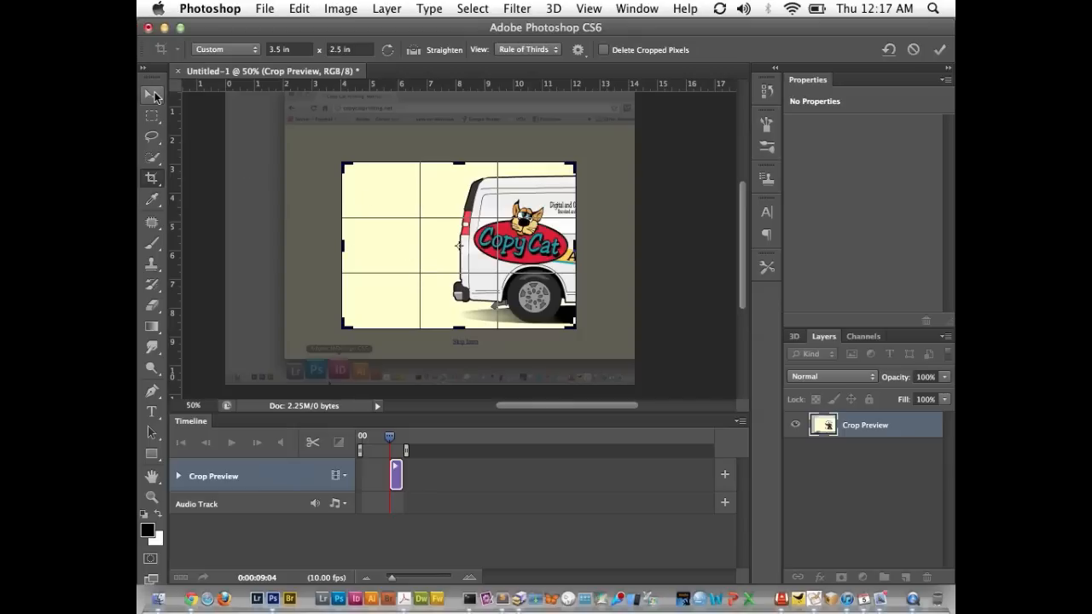
{"action": "mouse_move", "coordinate": [152, 94]}
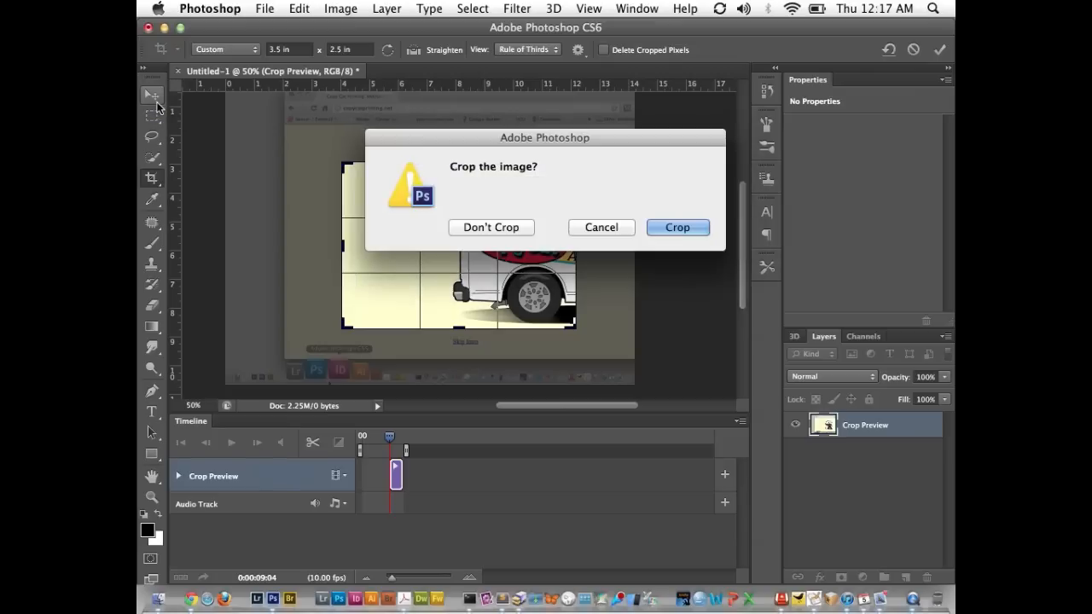
Apply the crop and convert the video layer to a smart object
{"action": "left_click", "coordinate": [491, 227]}
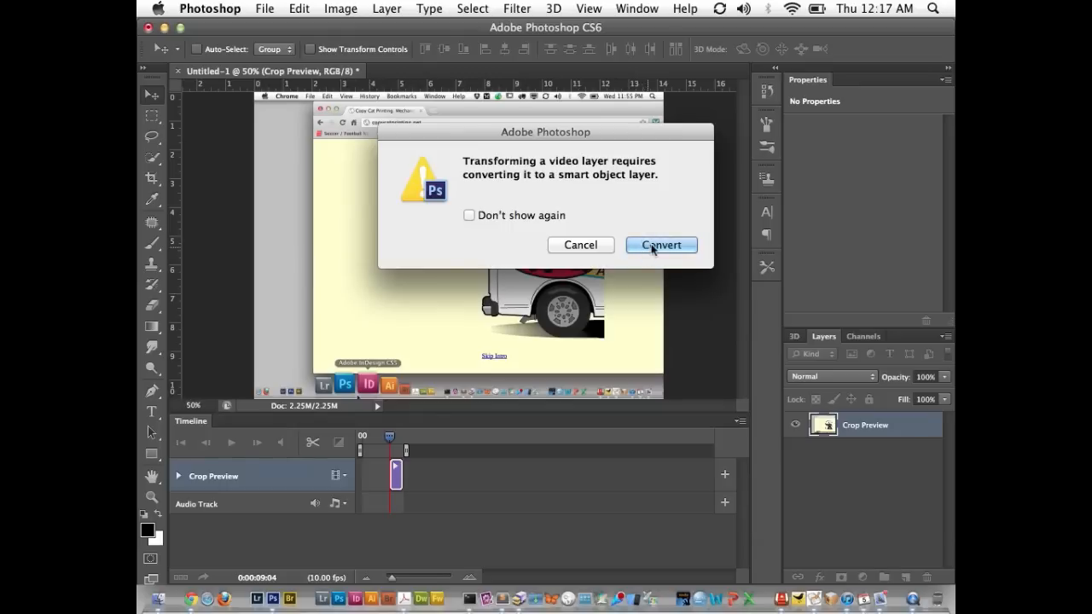
{"action": "left_click", "coordinate": [661, 245]}
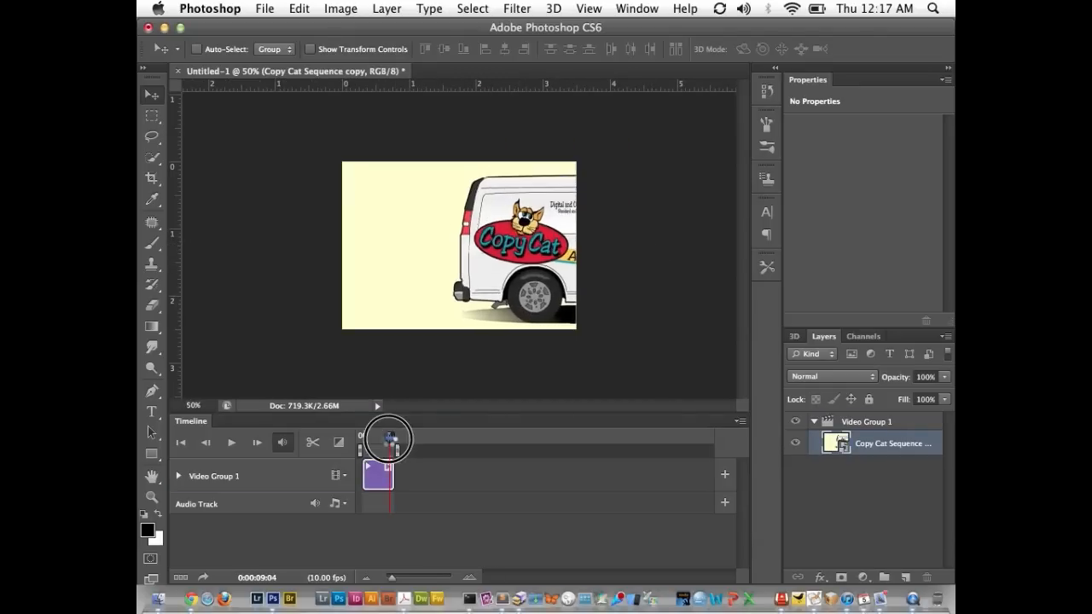
Scrub the cropped 10 fps clip from its start to the final Copy Cat logo frame
{"action": "left_click_drag", "start_coordinate": [388, 437], "coordinate": [367, 438]}
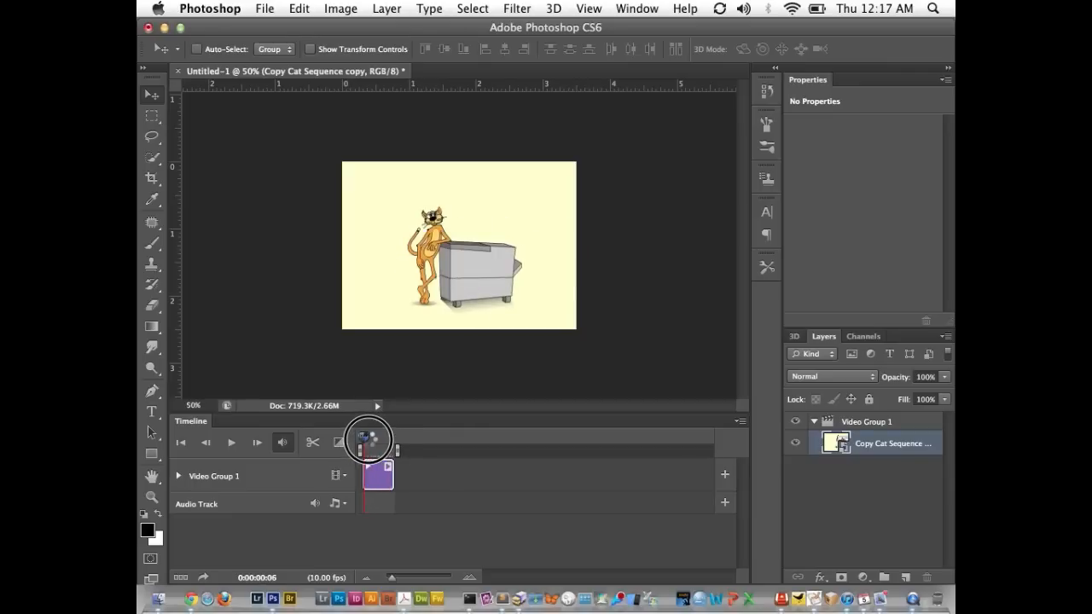
{"action": "left_click_drag", "start_coordinate": [369, 437], "coordinate": [380, 438]}
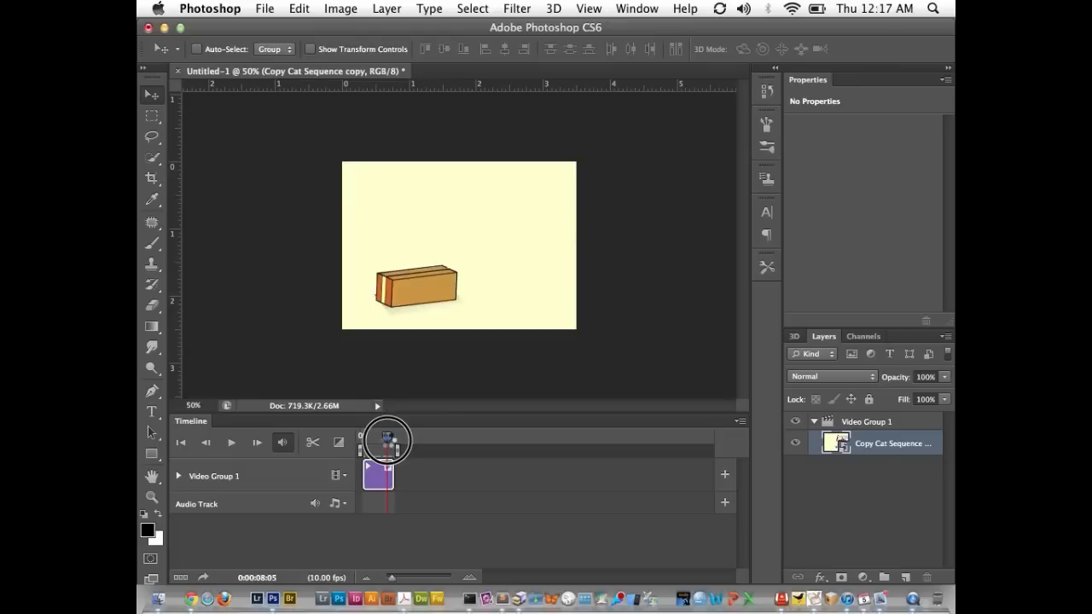
{"action": "left_click_drag", "start_coordinate": [388, 439], "coordinate": [388, 439]}
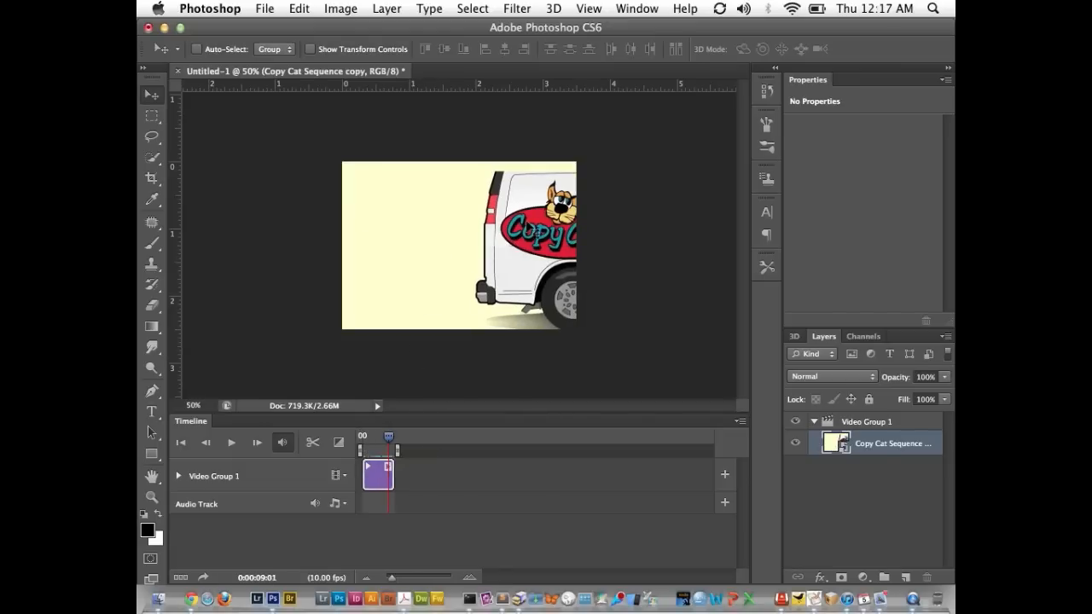
{"action": "mouse_move", "coordinate": [151, 138]}
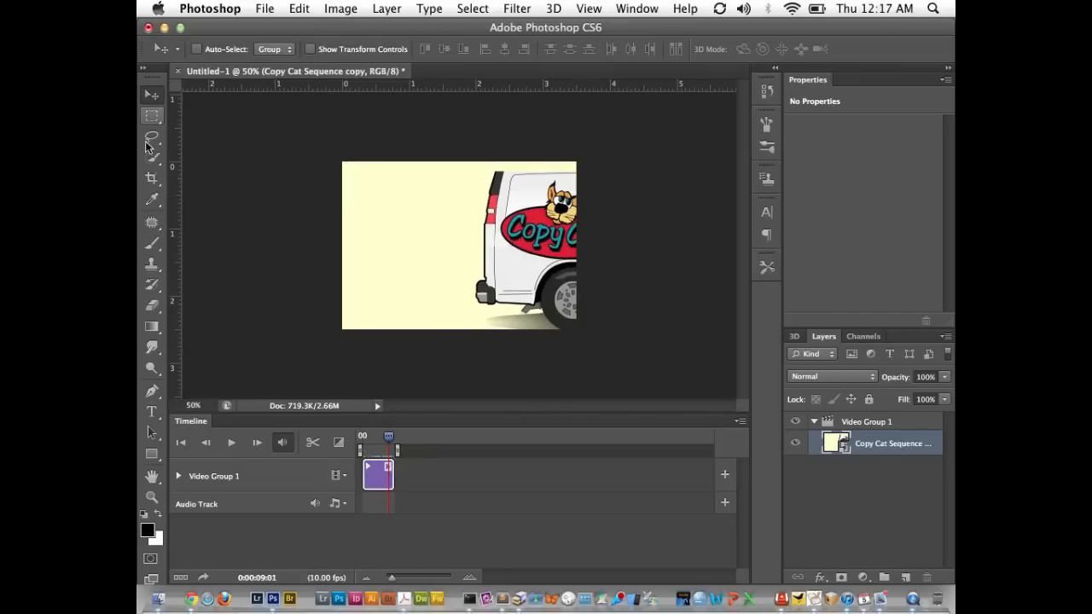
{"action": "left_click", "coordinate": [151, 179]}
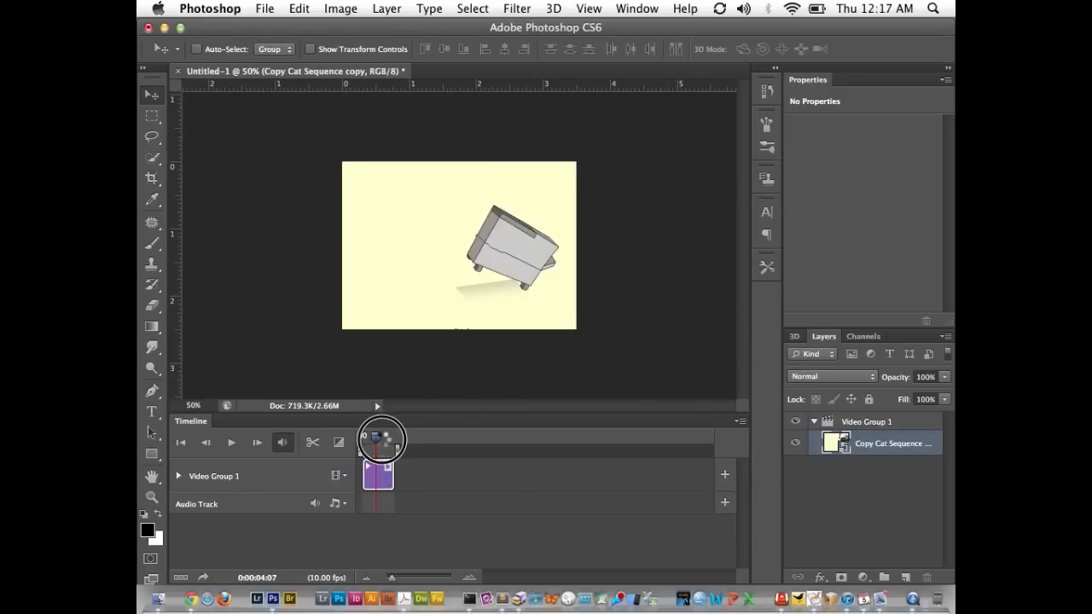
{"action": "left_click_drag", "start_coordinate": [375, 436], "coordinate": [383, 436]}
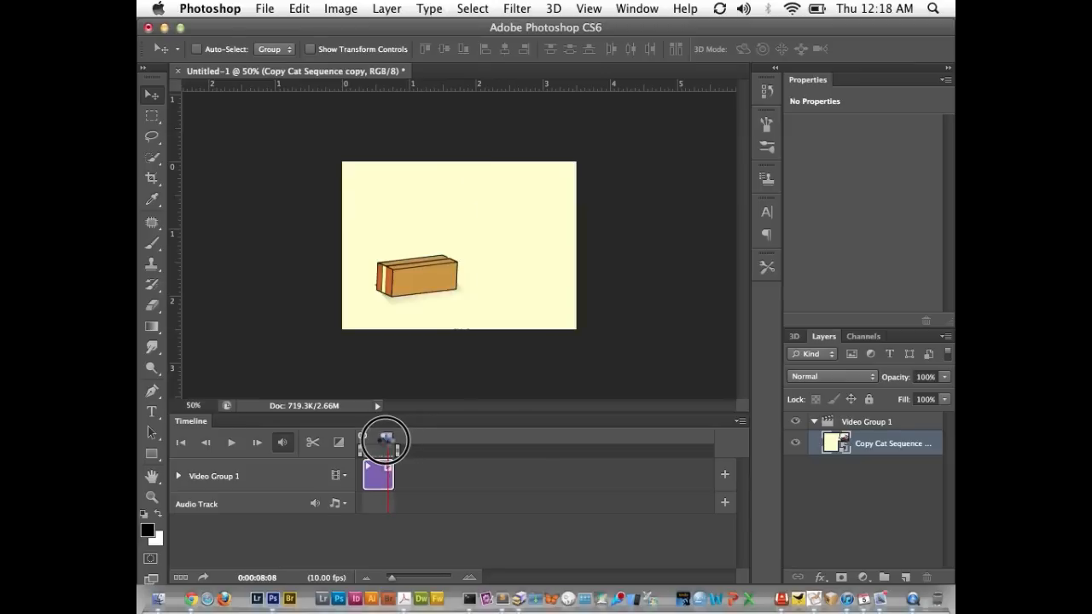
{"action": "left_click_drag", "start_coordinate": [384, 439], "coordinate": [392, 440]}
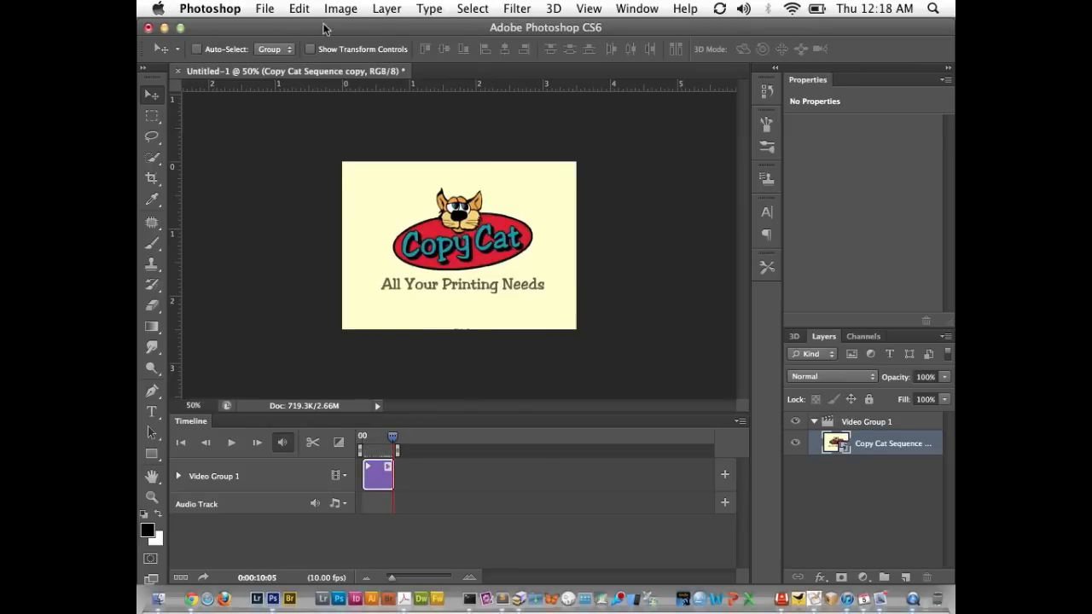
{"action": "mouse_move", "coordinate": [357, 36]}
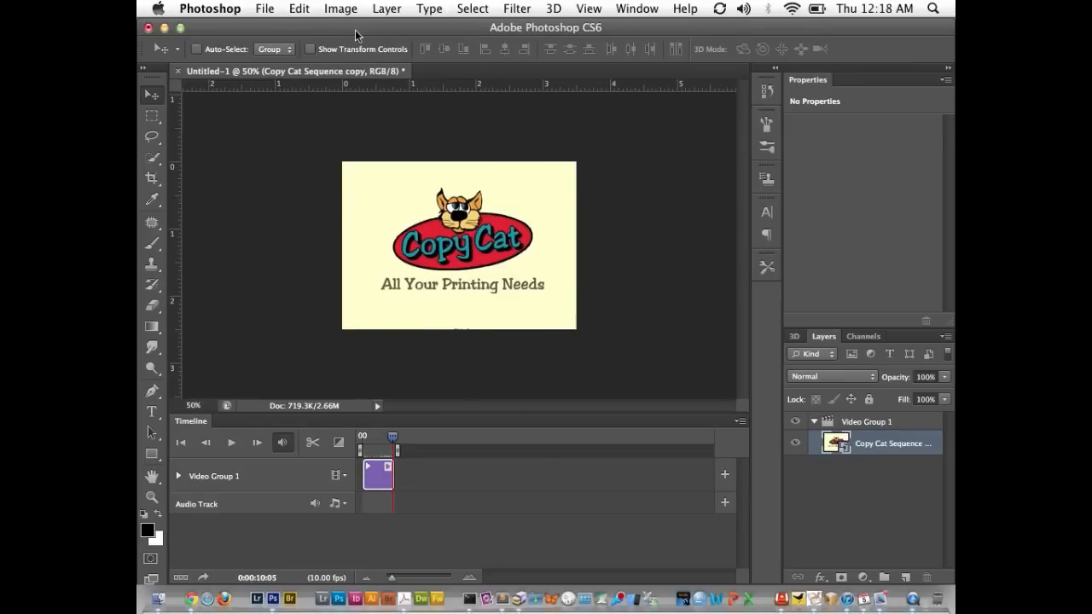
{"action": "mouse_move", "coordinate": [263, 14]}
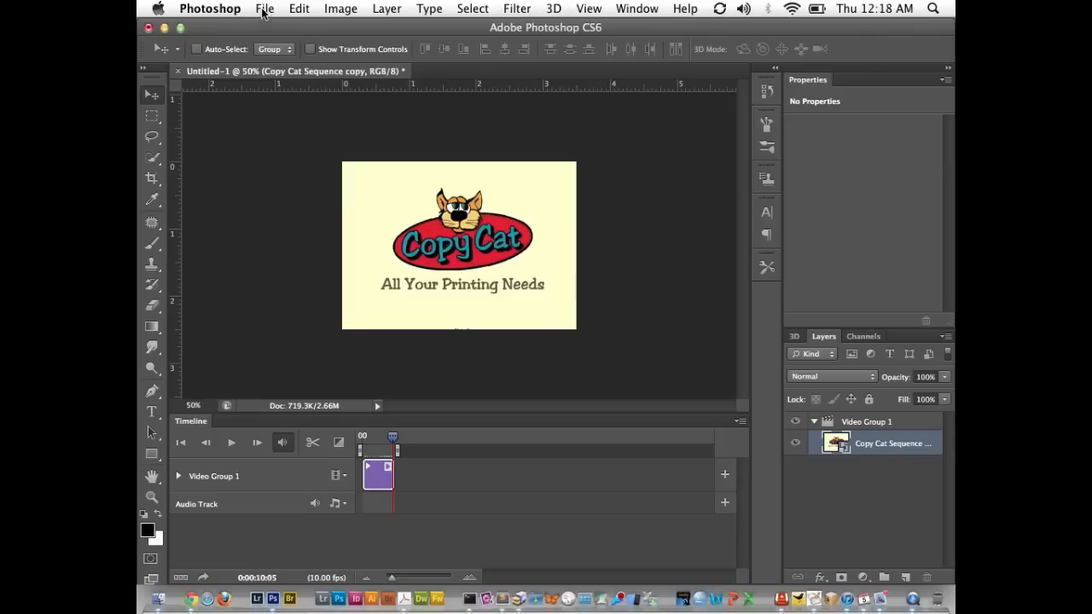
Set Render Video to output a JPEG Photoshop Image Sequence and choose the render folder
{"action": "left_click", "coordinate": [264, 9]}
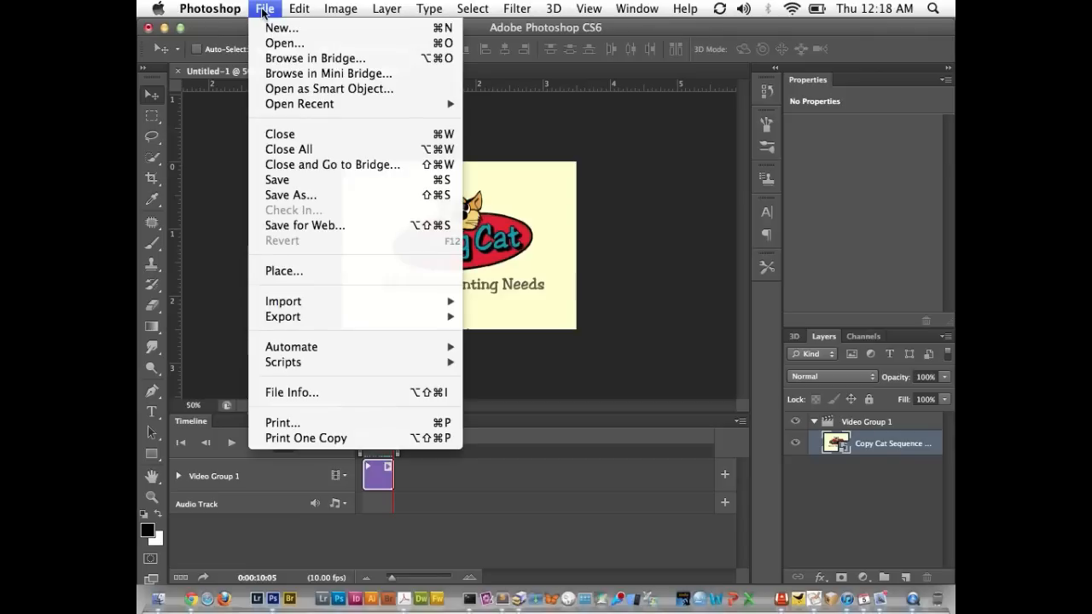
{"action": "mouse_move", "coordinate": [283, 316]}
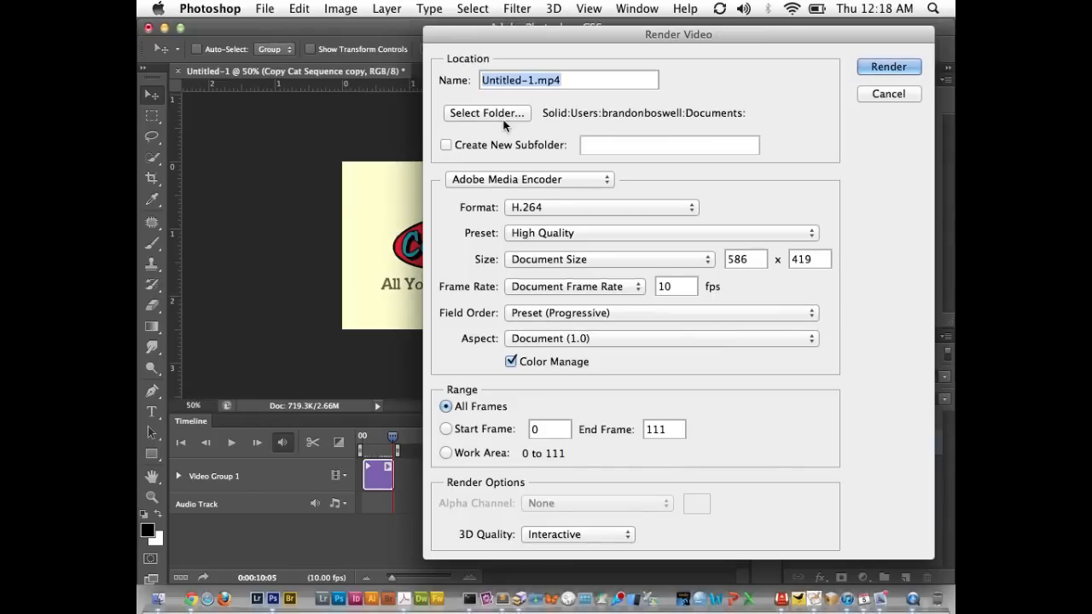
{"action": "mouse_move", "coordinate": [521, 179]}
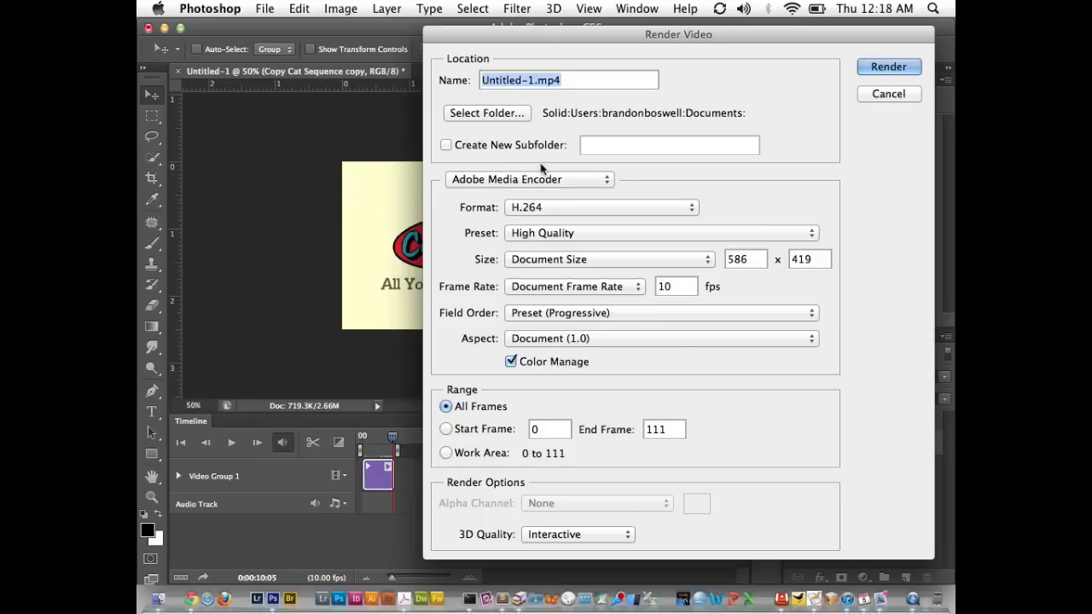
{"action": "mouse_move", "coordinate": [509, 186]}
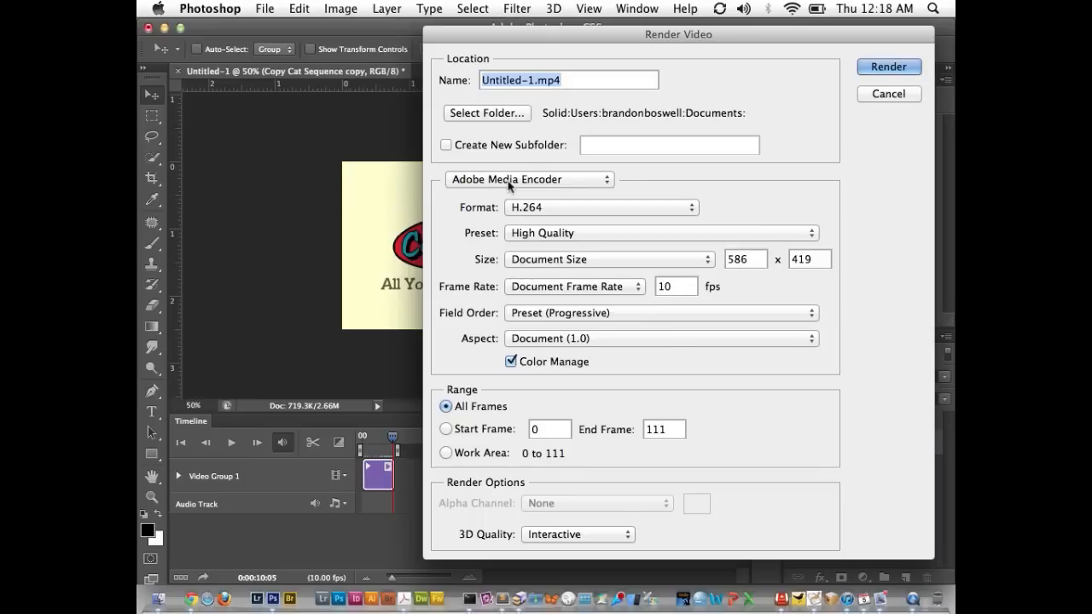
{"action": "left_click", "coordinate": [529, 179]}
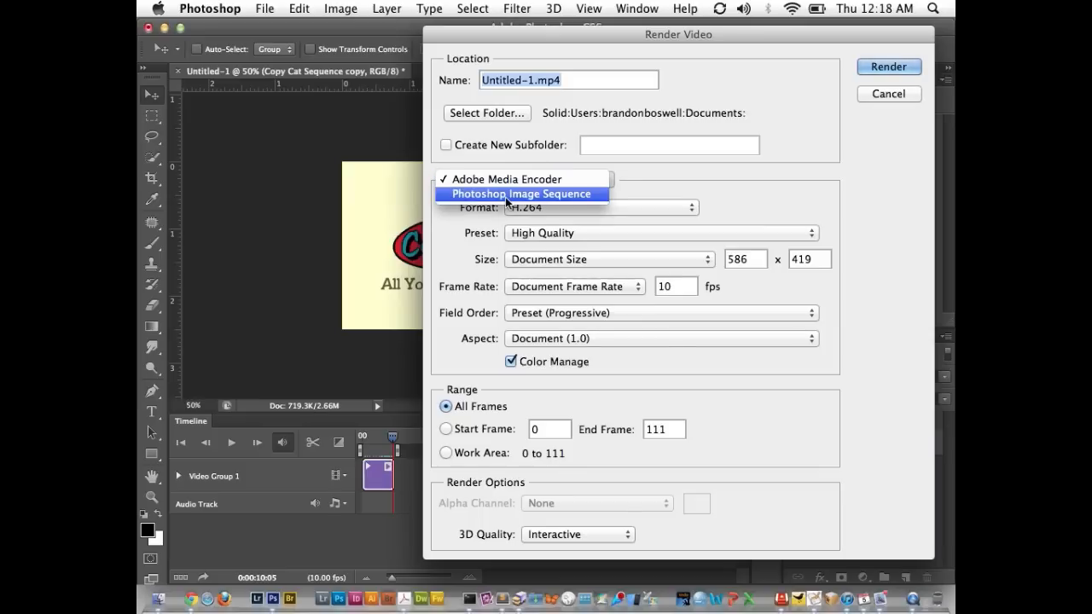
{"action": "left_click", "coordinate": [519, 194]}
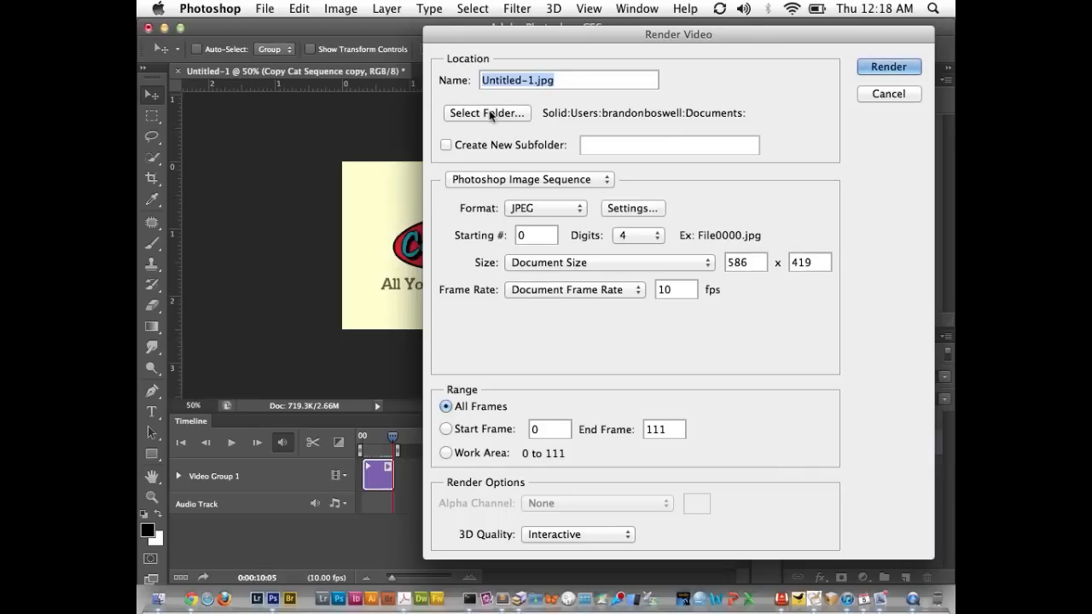
{"action": "left_click", "coordinate": [486, 113]}
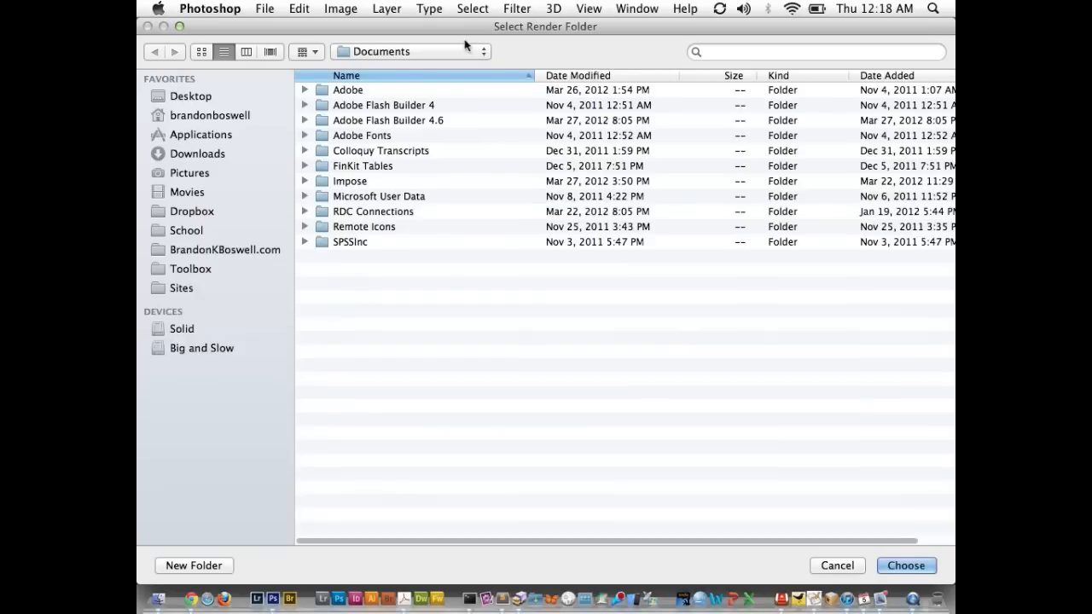
Create an 'Image Sequence' folder on the Desktop and choose it as destination
{"action": "left_click", "coordinate": [191, 96]}
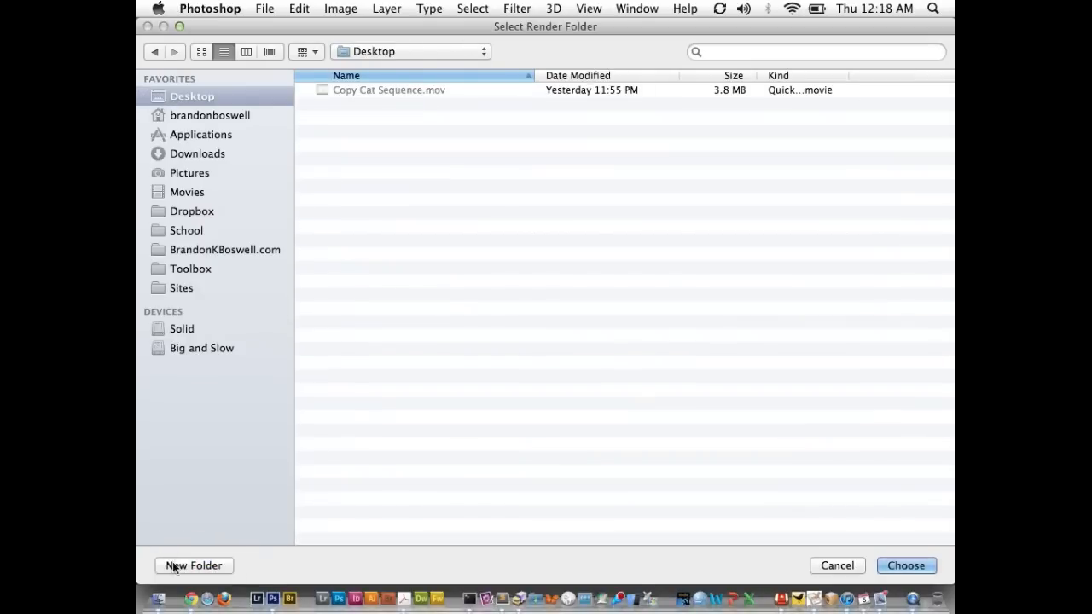
{"action": "left_click", "coordinate": [194, 566]}
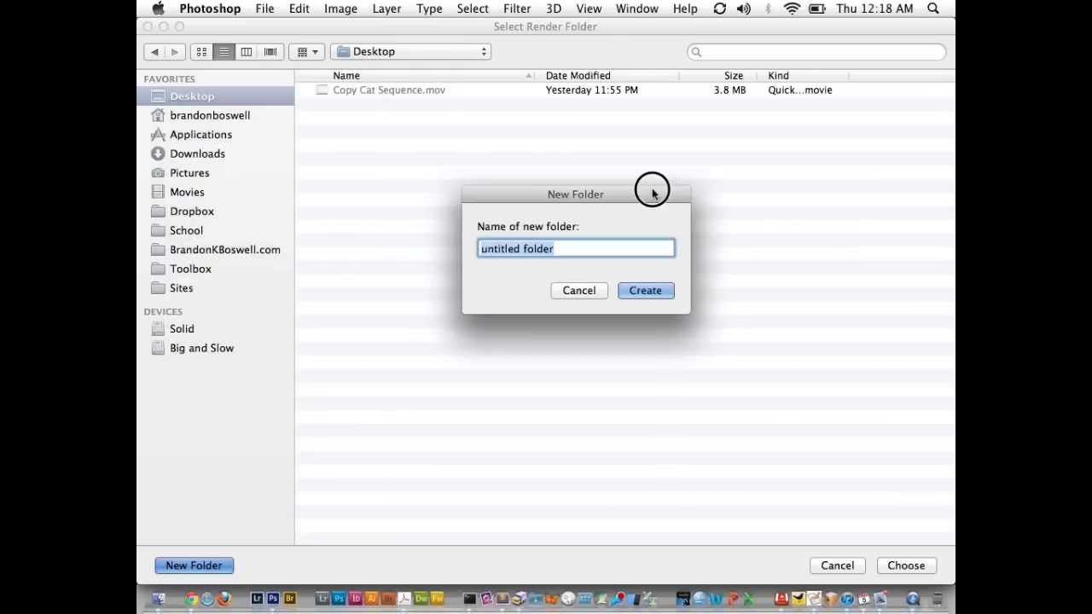
{"action": "type", "text": "Image Sequence"}
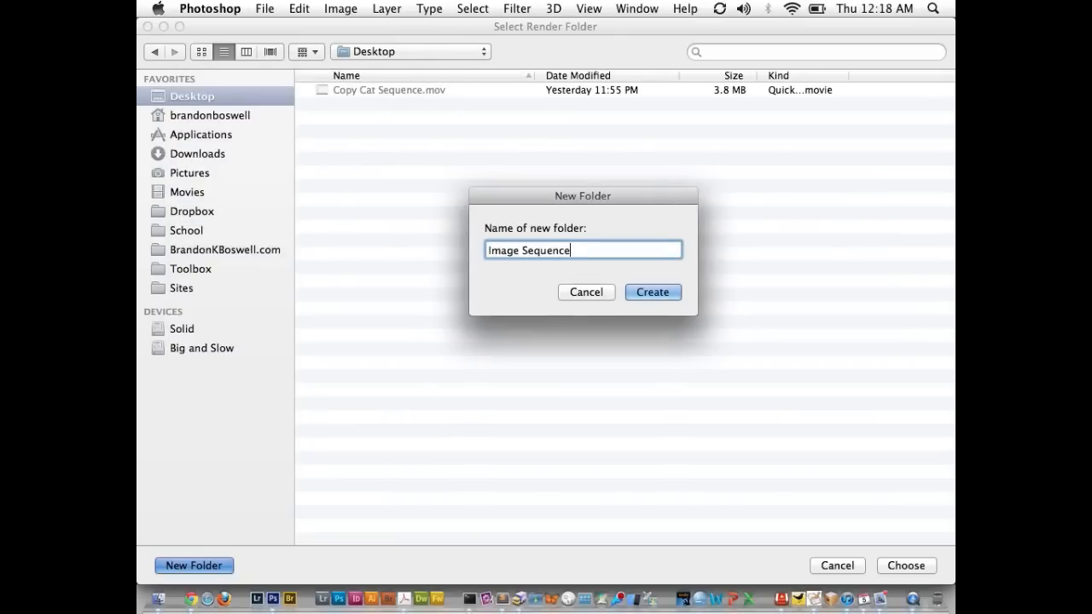
{"action": "left_click", "coordinate": [652, 291]}
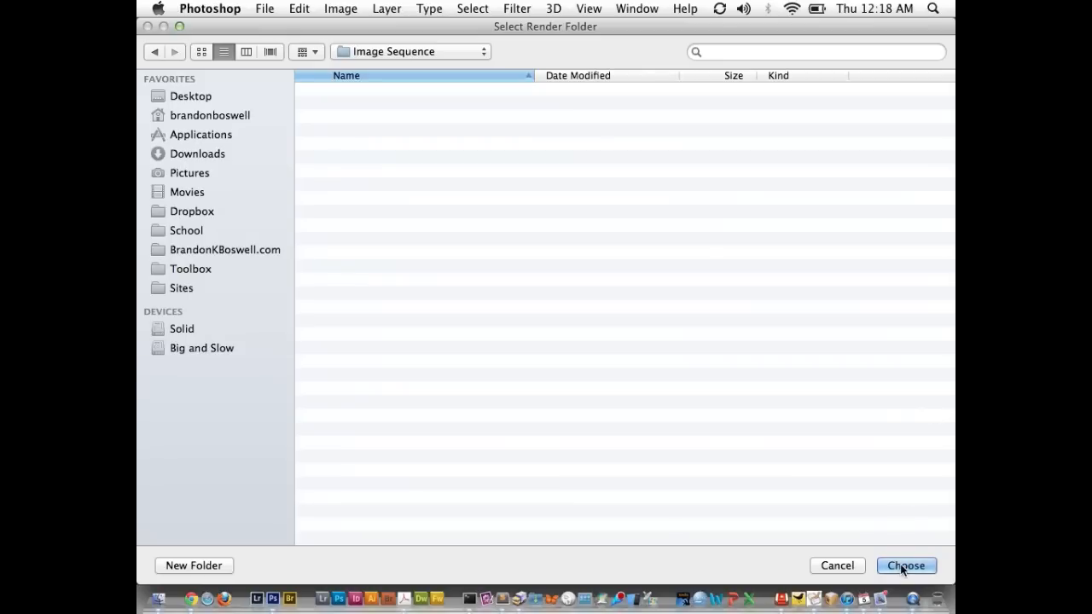
{"action": "mouse_move", "coordinate": [834, 523]}
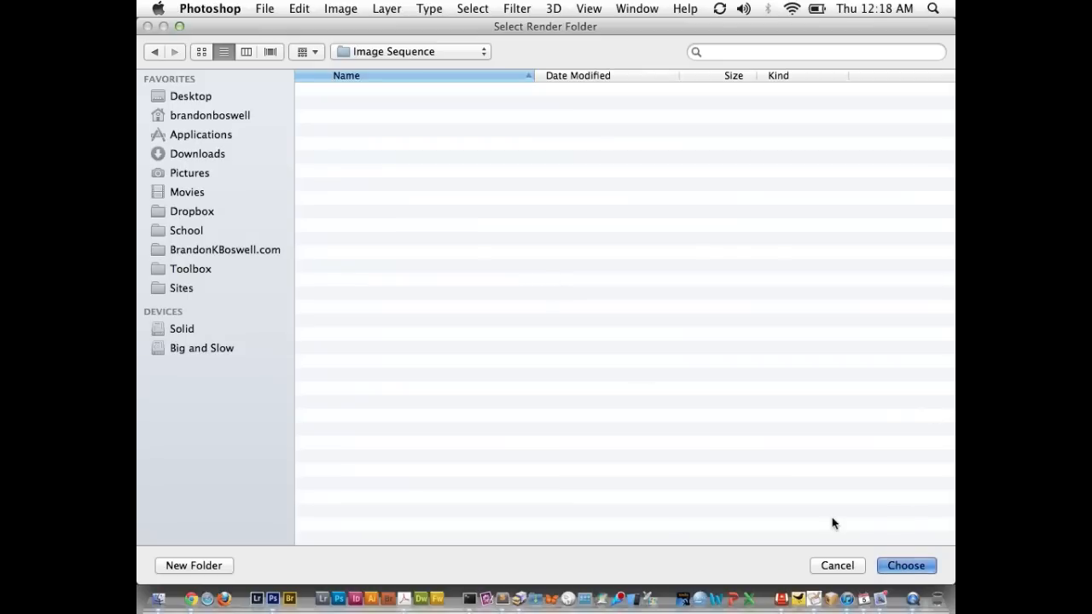
{"action": "left_click", "coordinate": [906, 565]}
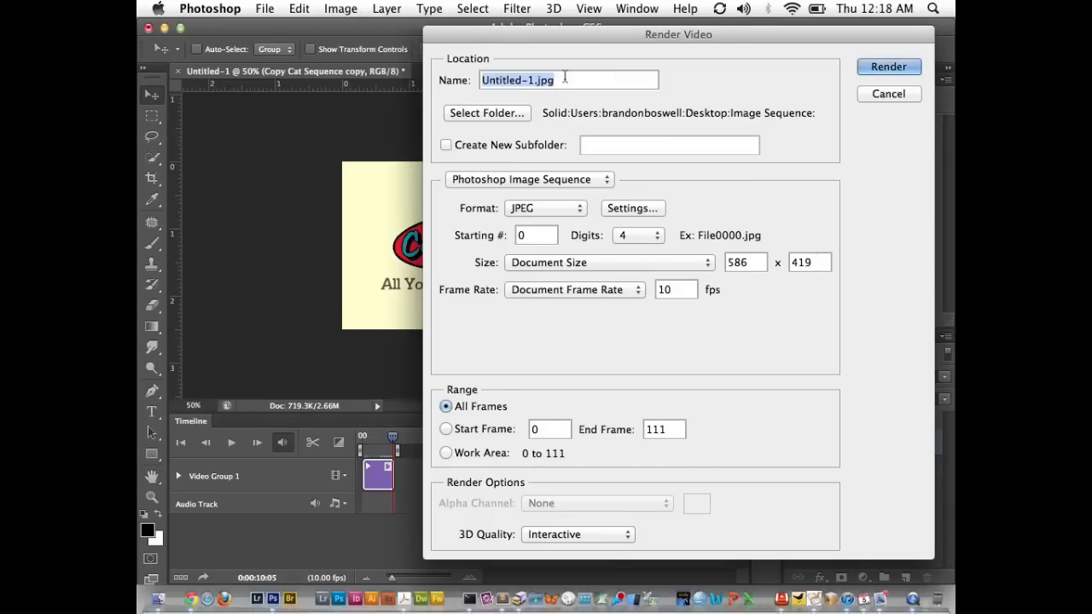
Name the sequence 'FlipBook', keep JPEG quality 8 (High), and start rendering
{"action": "type", "text": "FlipBook"}
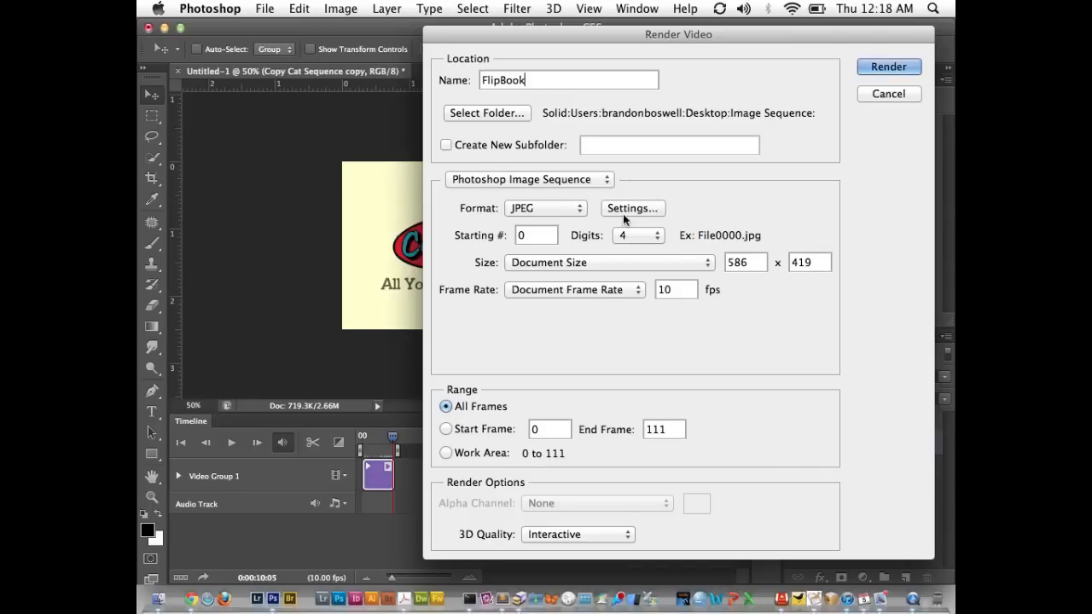
{"action": "left_click", "coordinate": [632, 208]}
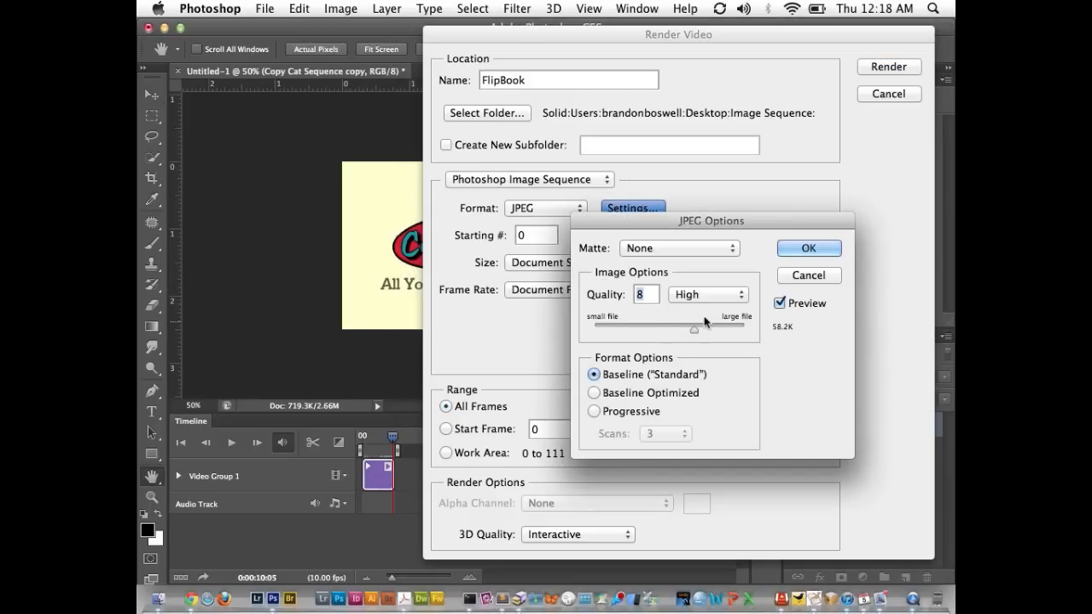
{"action": "left_click", "coordinate": [807, 248]}
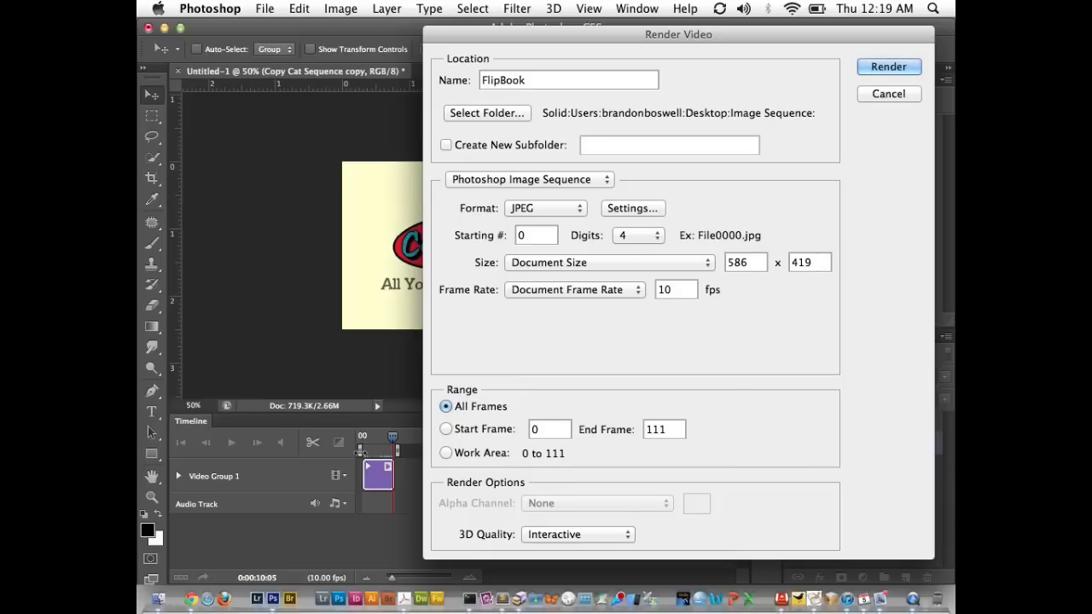
{"action": "mouse_move", "coordinate": [418, 466]}
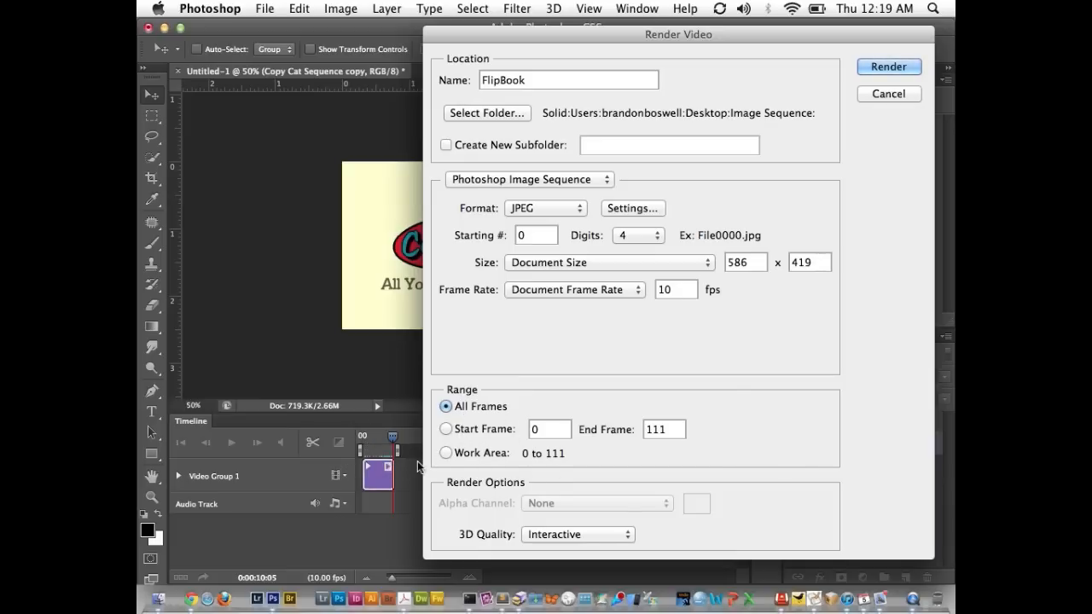
{"action": "mouse_move", "coordinate": [615, 374]}
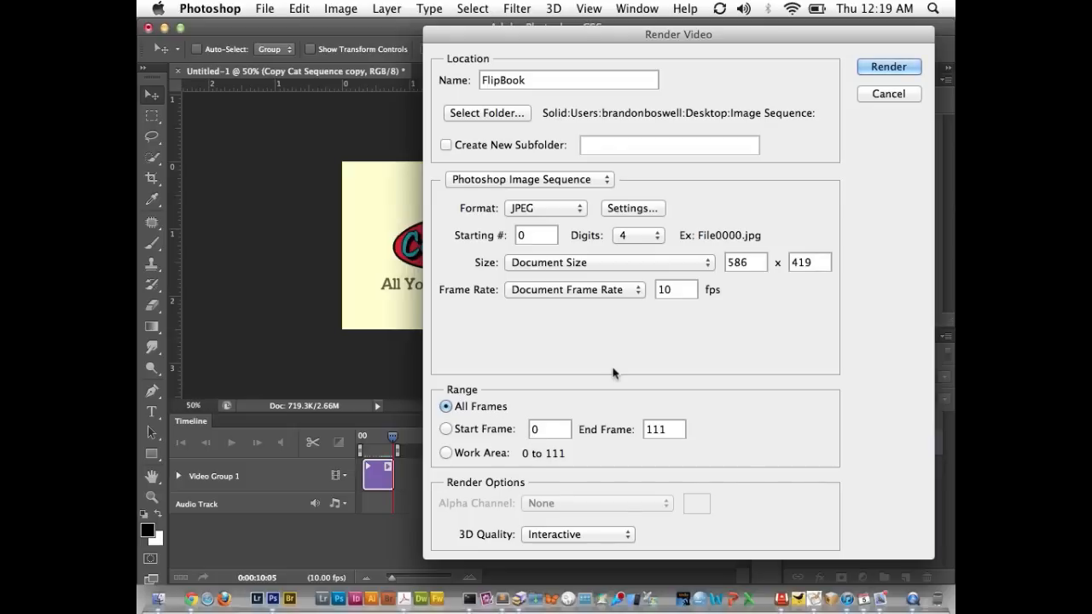
{"action": "left_click", "coordinate": [888, 94]}
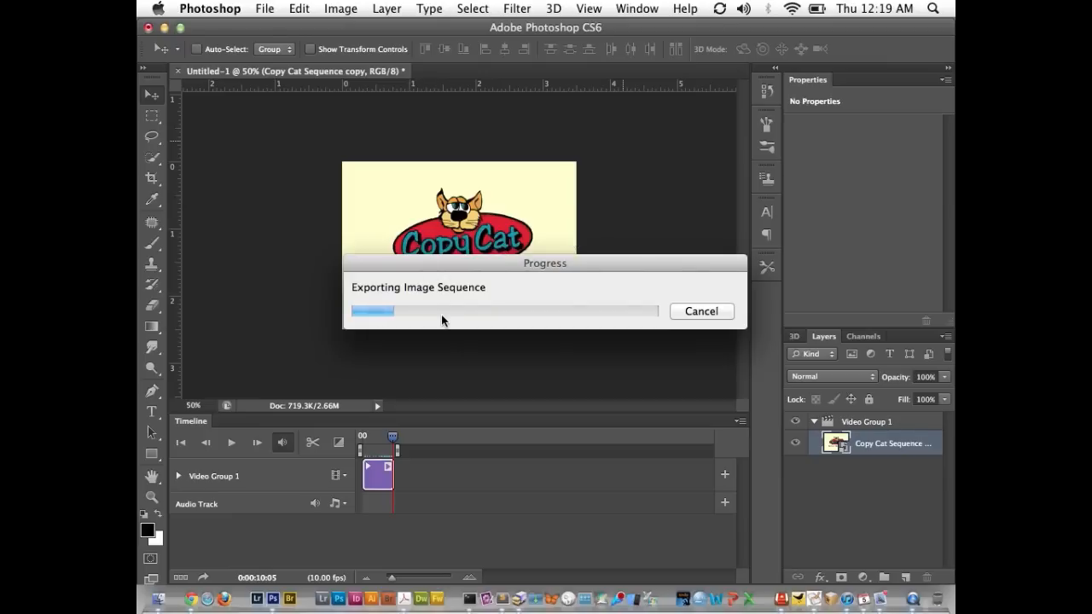
Bring up a Finder window showing the Desktop while the export runs
{"action": "left_click", "coordinate": [159, 591]}
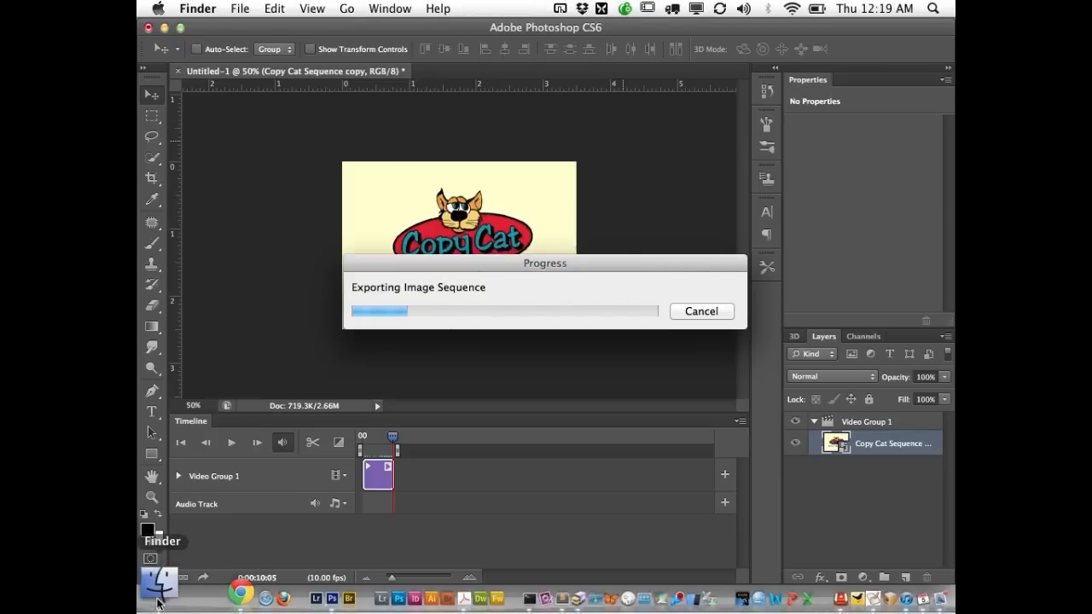
{"action": "left_click", "coordinate": [159, 584]}
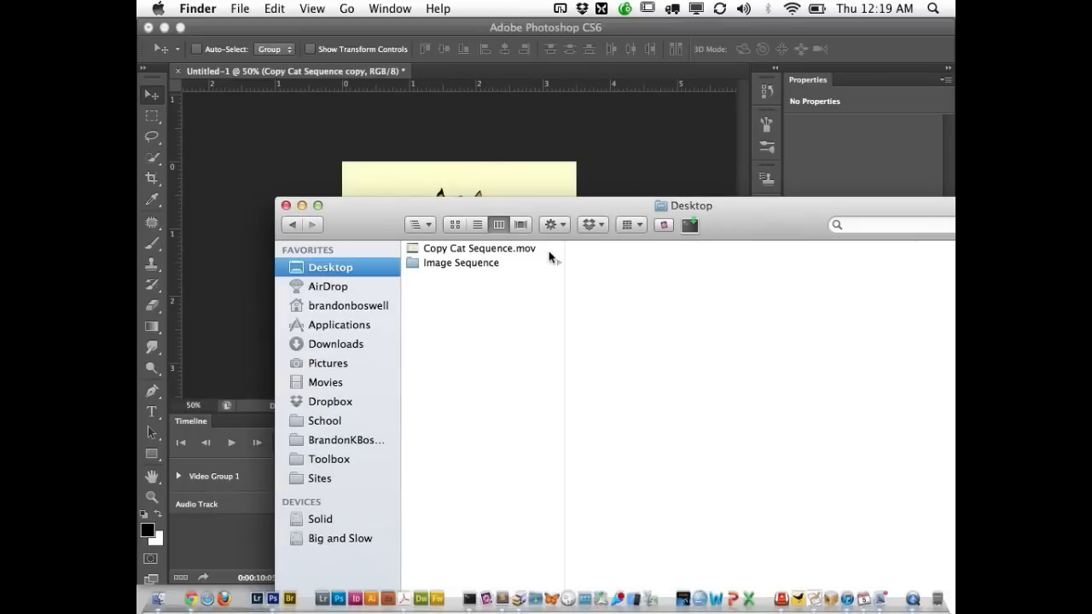
Open the Image Sequence folder and scroll through frames FlipBook0000 to FlipBook0111
{"action": "left_click", "coordinate": [461, 263]}
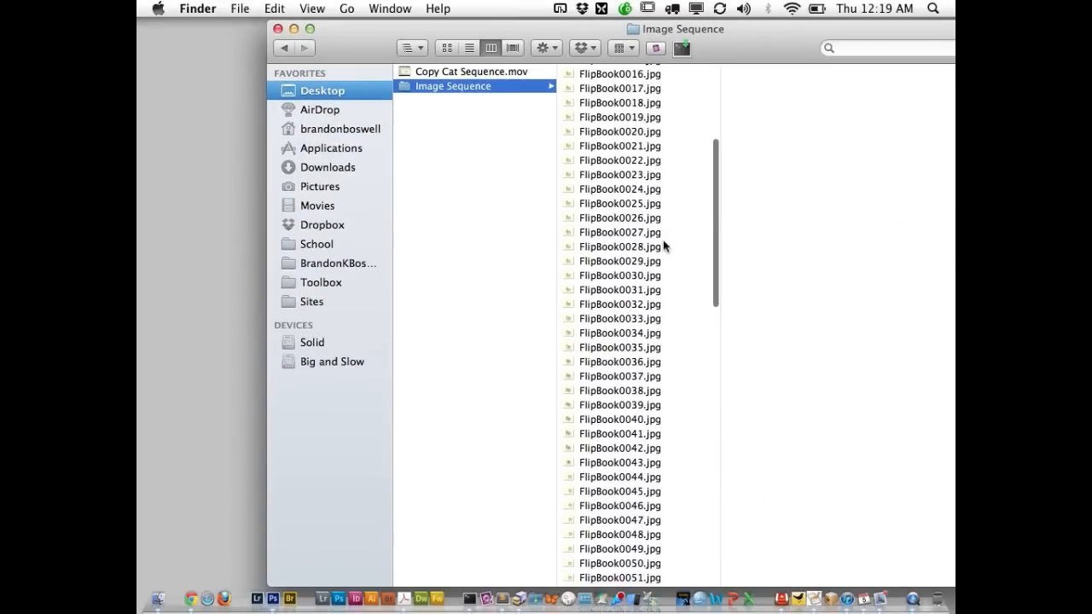
{"action": "scroll", "scroll_direction": "down", "scroll_amount": 3}
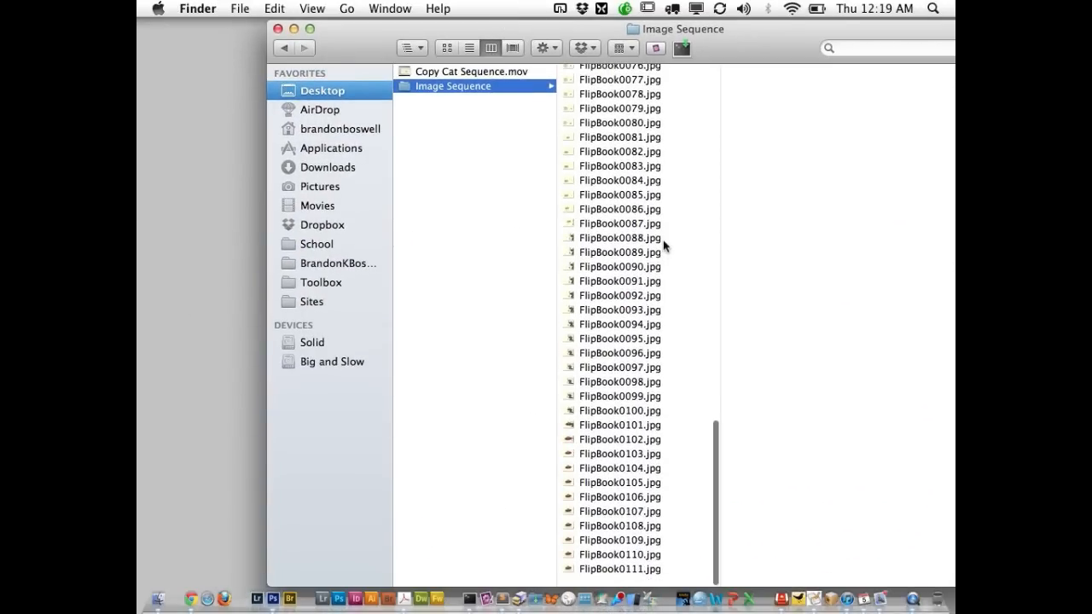
{"action": "scroll", "scroll_direction": "up", "scroll_amount": 3}
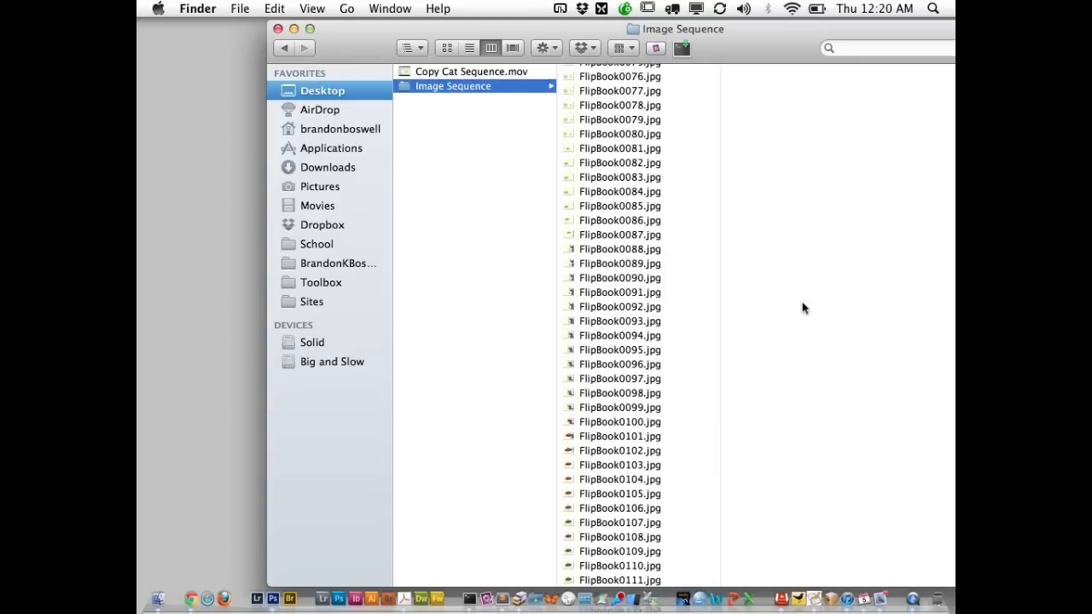
{"action": "mouse_move", "coordinate": [665, 252]}
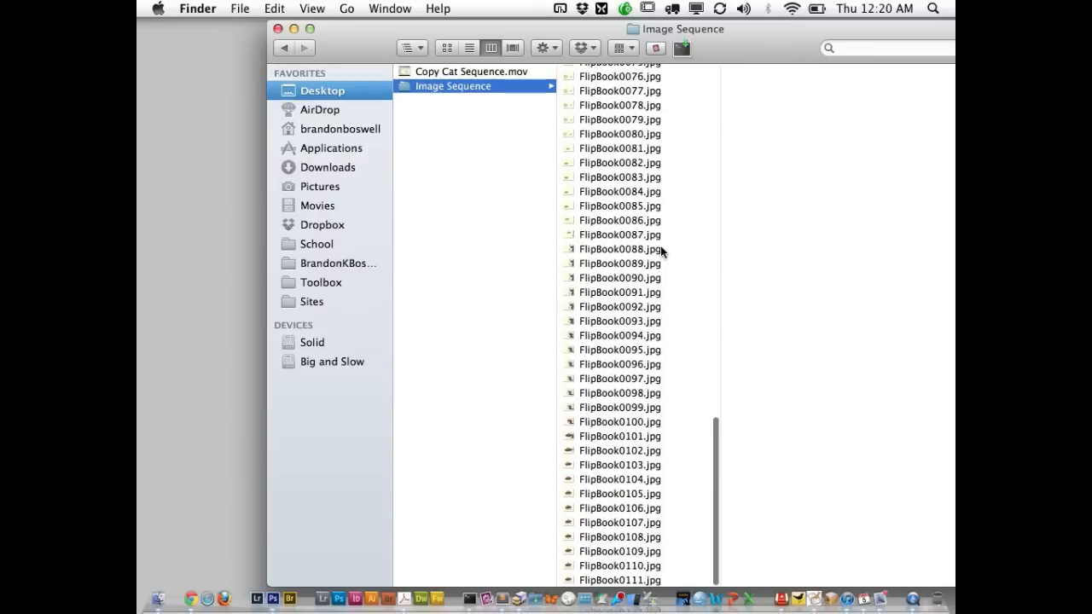
{"action": "scroll", "scroll_direction": "up", "scroll_amount": 3}
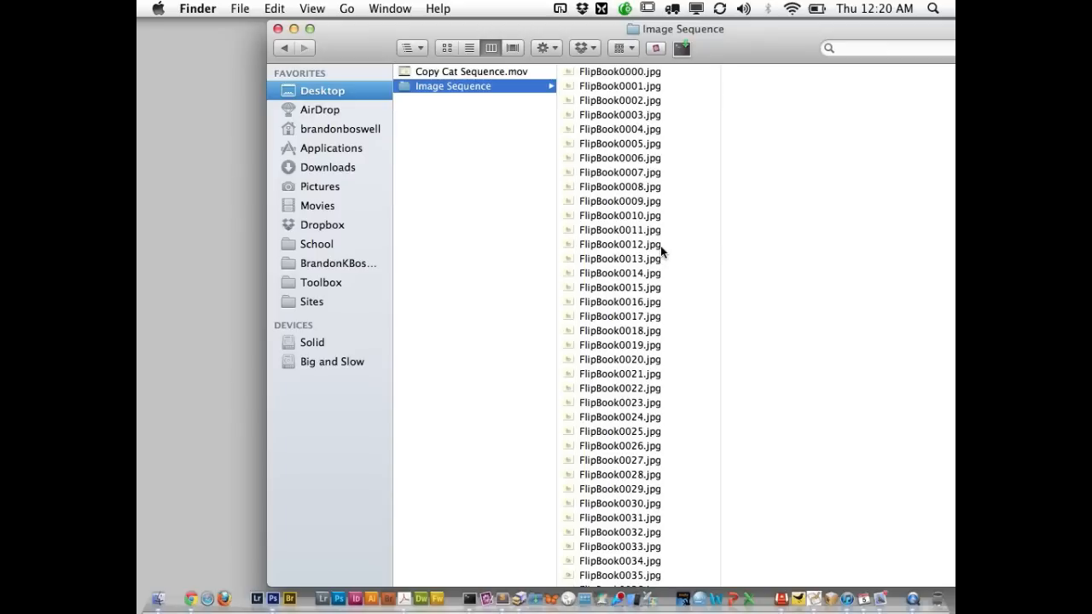
{"action": "mouse_move", "coordinate": [765, 323]}
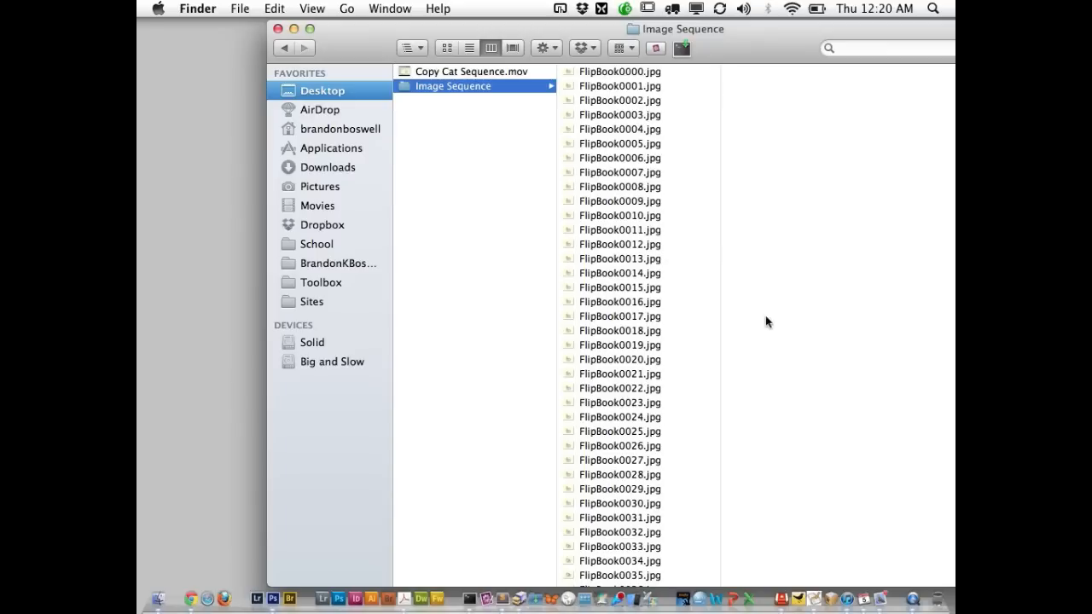
{"action": "mouse_move", "coordinate": [385, 555]}
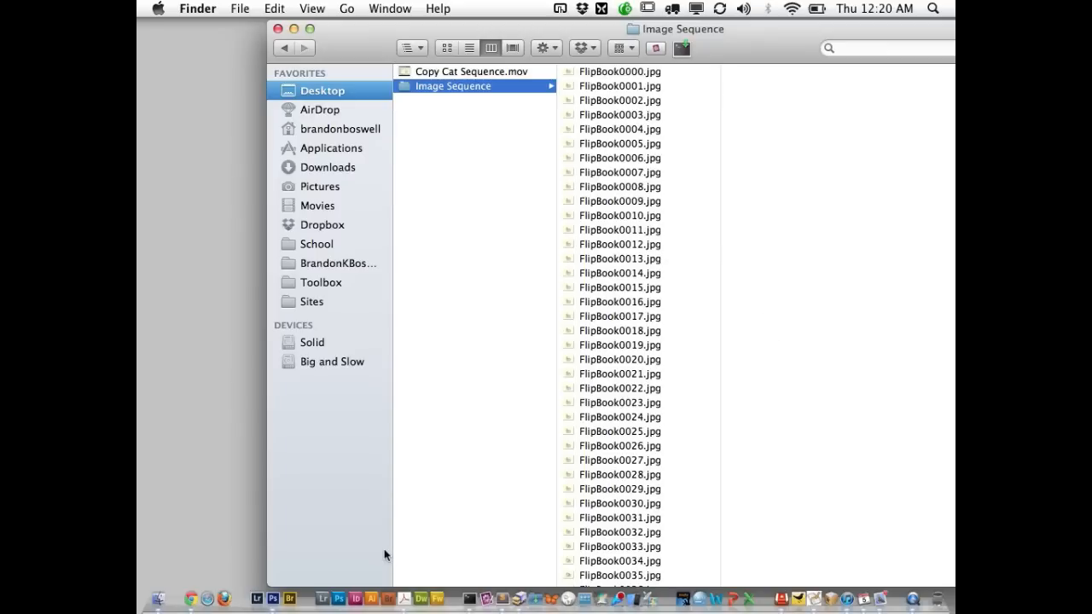
{"action": "mouse_move", "coordinate": [397, 585]}
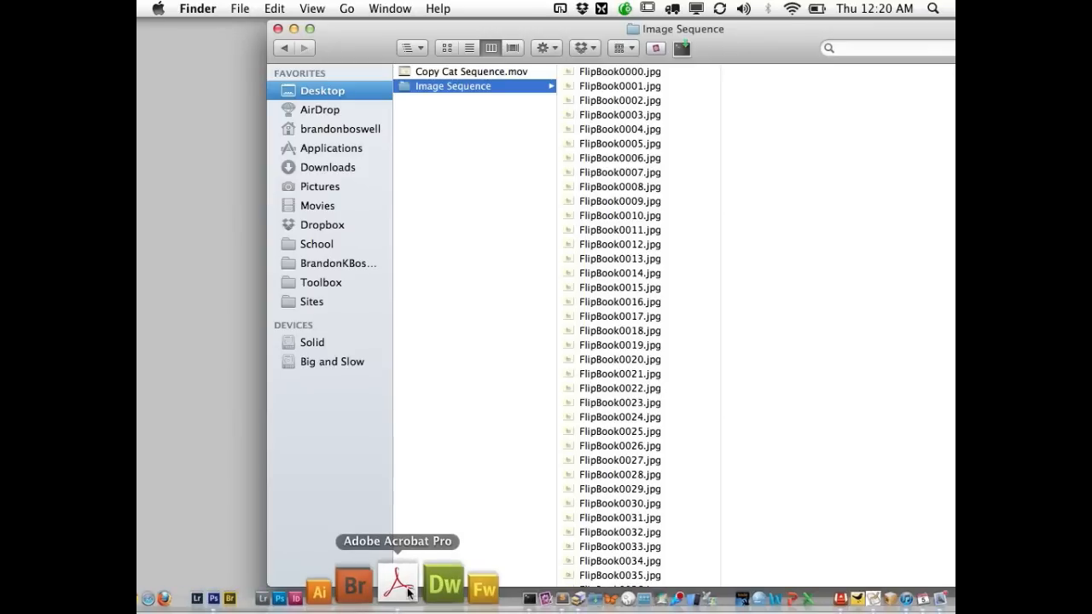
Switch to Acrobat Pro and open Merge Files into a Single PDF
{"action": "left_click", "coordinate": [397, 582]}
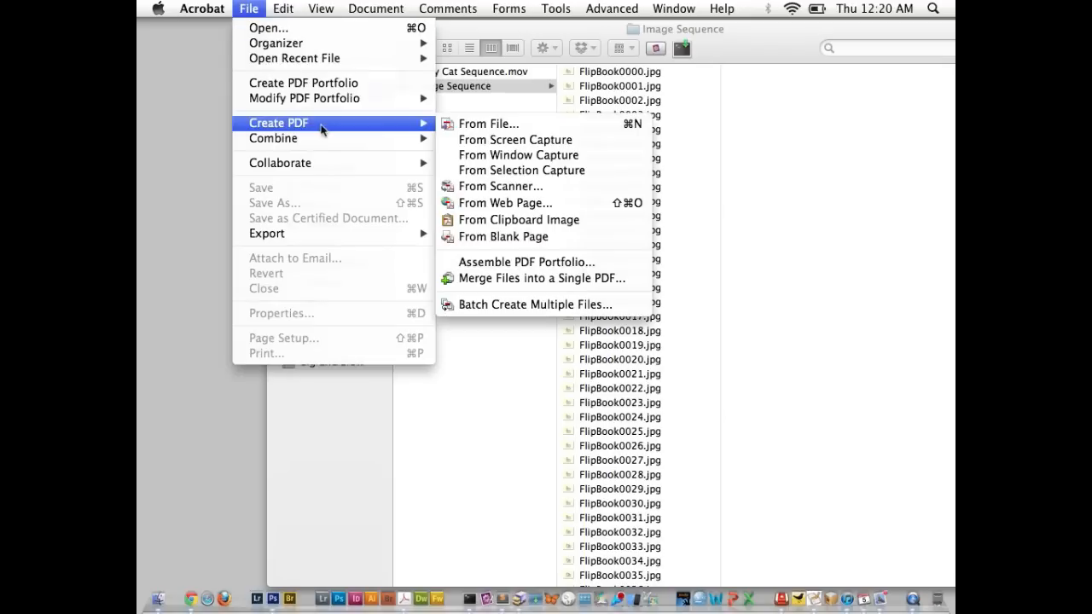
{"action": "mouse_move", "coordinate": [533, 278]}
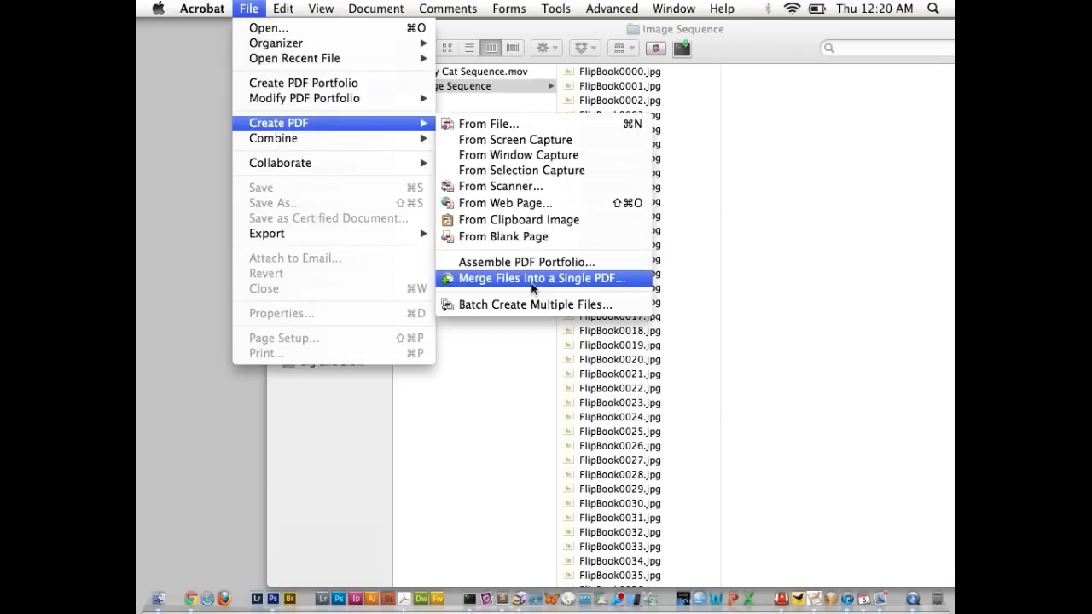
{"action": "left_click", "coordinate": [541, 278]}
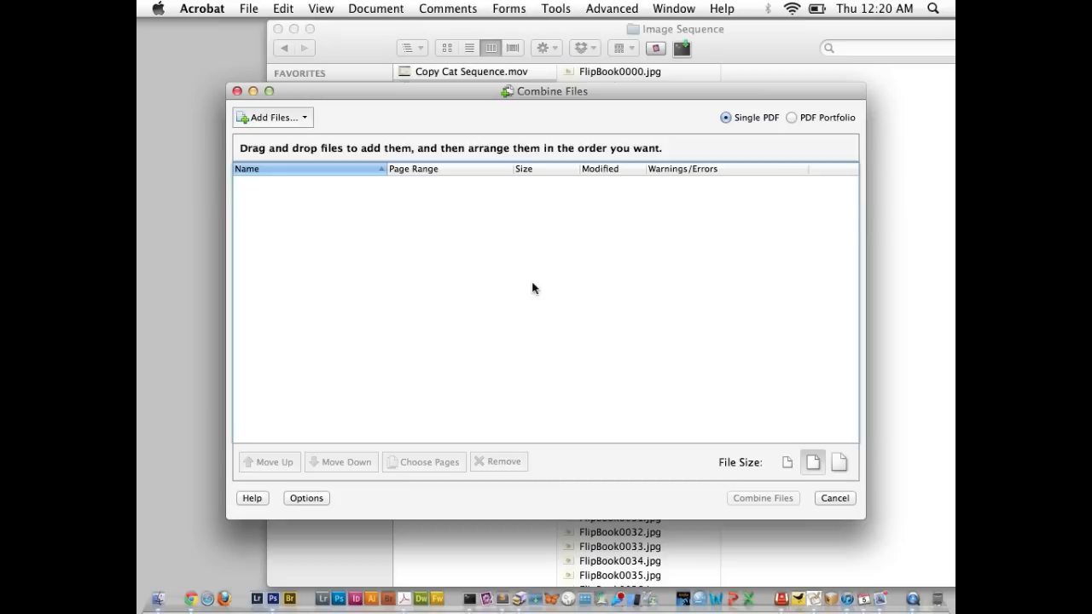
{"action": "mouse_move", "coordinate": [383, 115]}
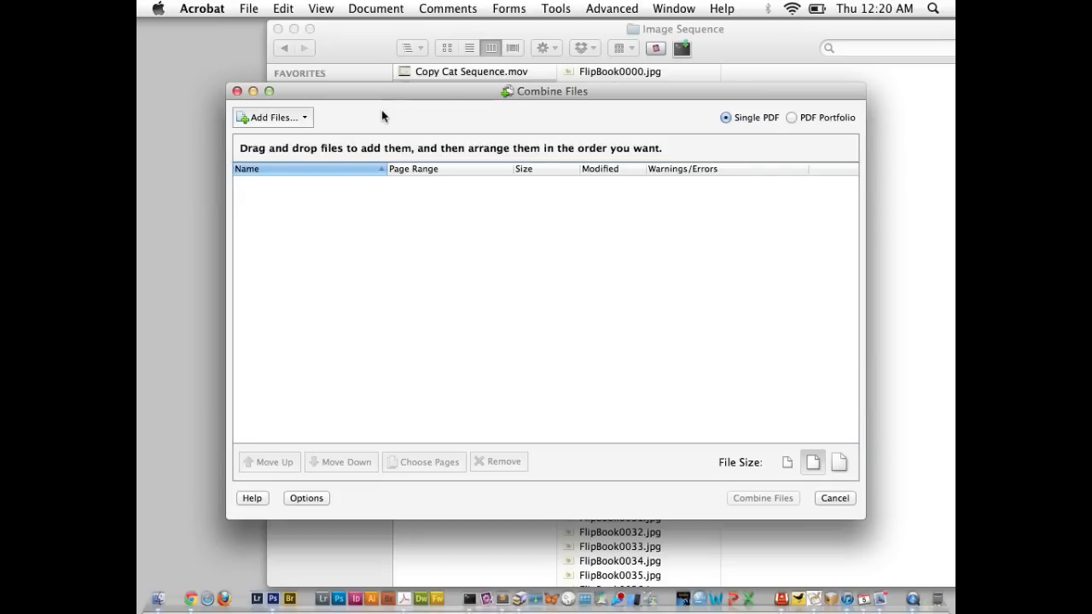
{"action": "mouse_move", "coordinate": [430, 145]}
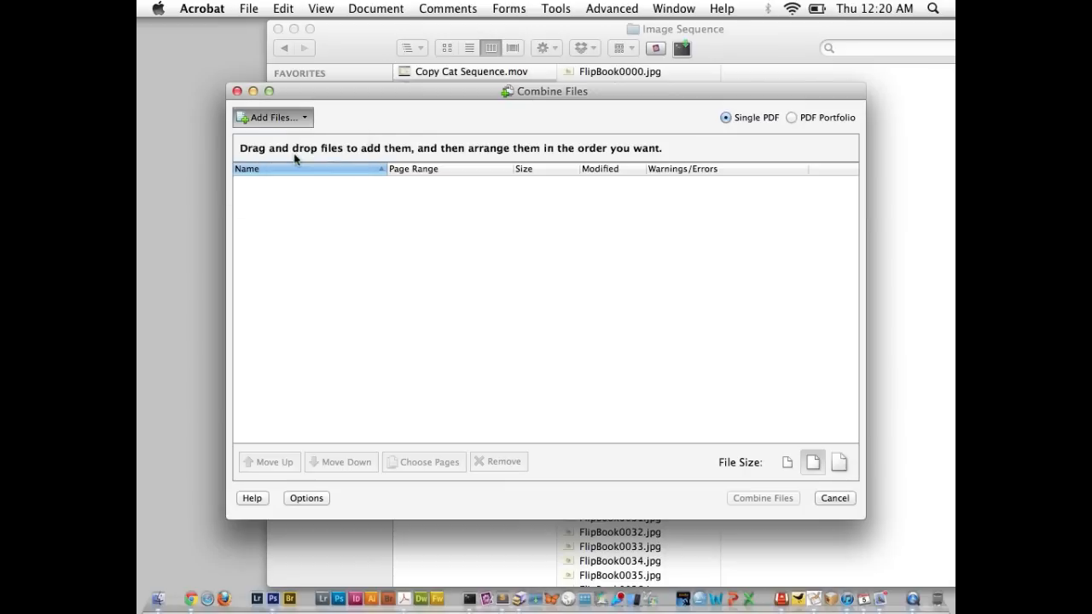
Add the Desktop 'Image Sequence' folder's FlipBook JPEG frames to the combine list
{"action": "left_click", "coordinate": [268, 117]}
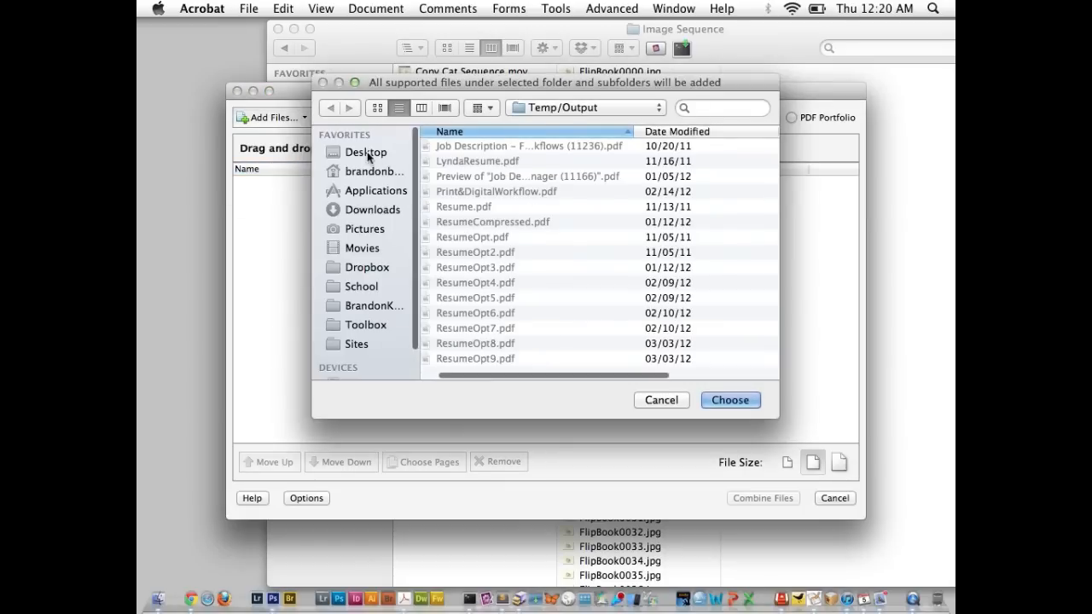
{"action": "left_click", "coordinate": [367, 151]}
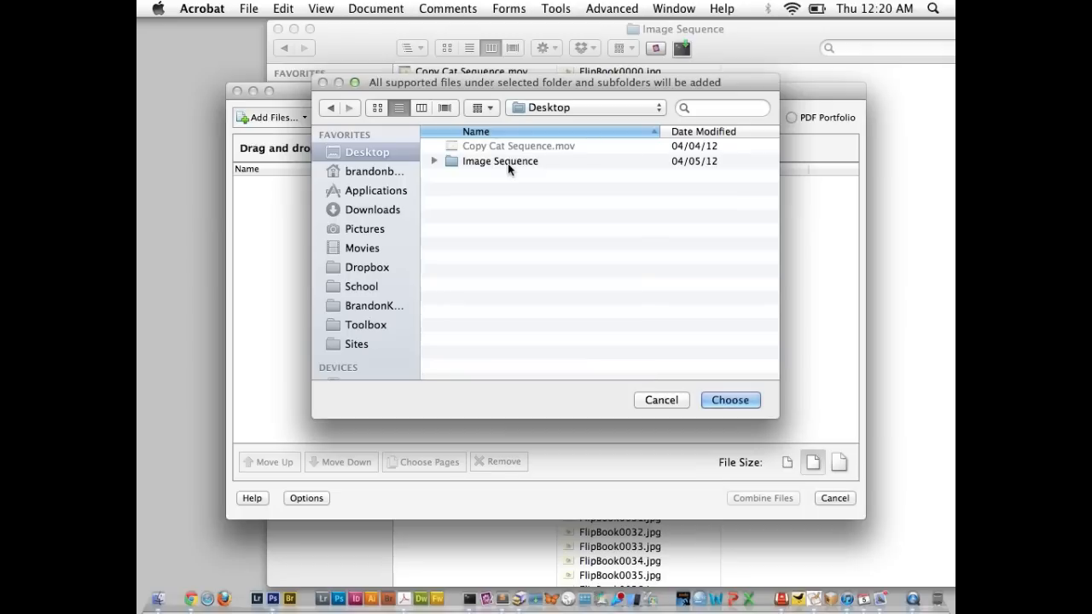
{"action": "left_click", "coordinate": [499, 162]}
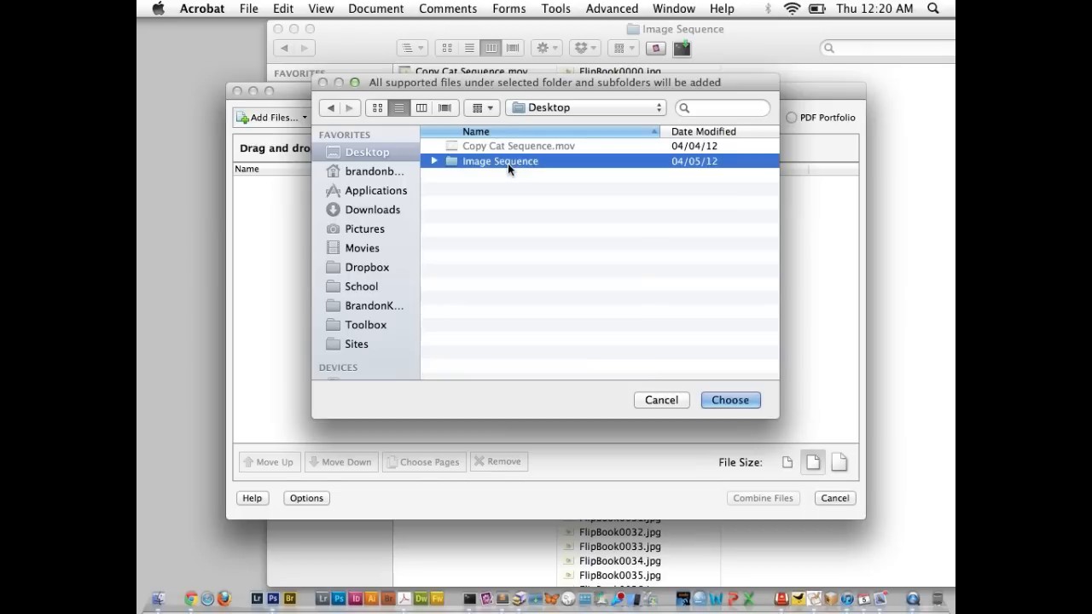
{"action": "double_click", "coordinate": [499, 161]}
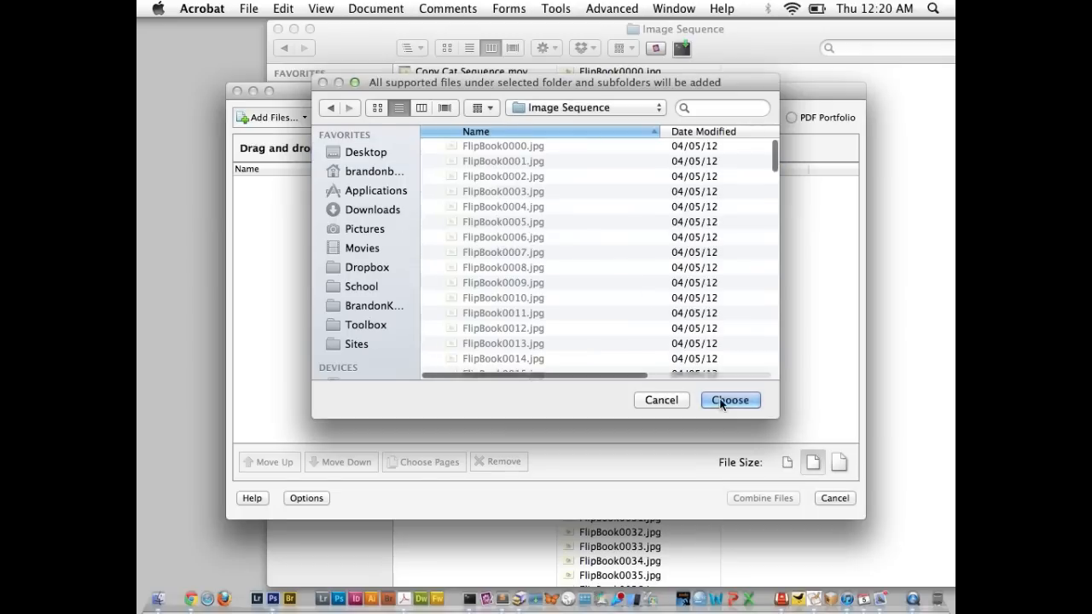
{"action": "left_click", "coordinate": [730, 400]}
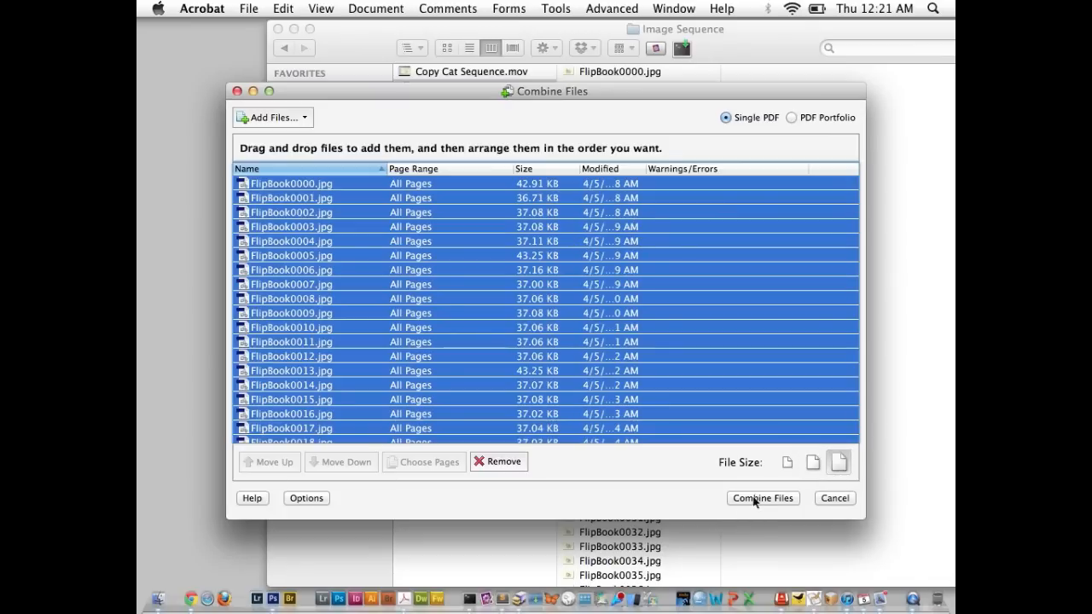
Combine the listed frames into Binder1.pdf and wait for the Save As dialog
{"action": "left_click", "coordinate": [761, 498]}
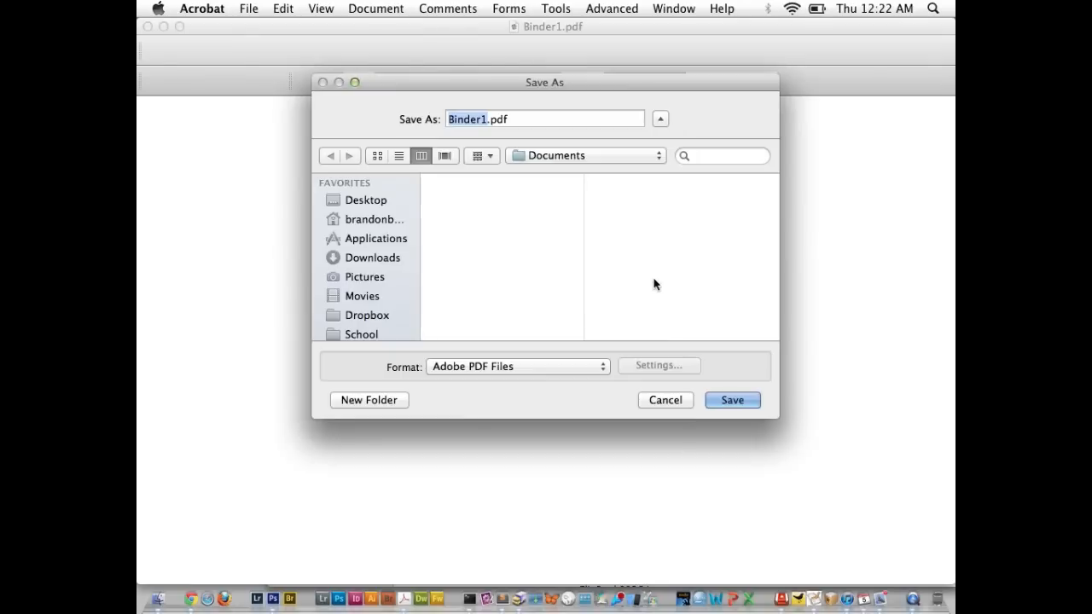
Save the merged PDF as Flipbook.pdf in the Image Sequence folder
{"action": "left_click", "coordinate": [367, 199]}
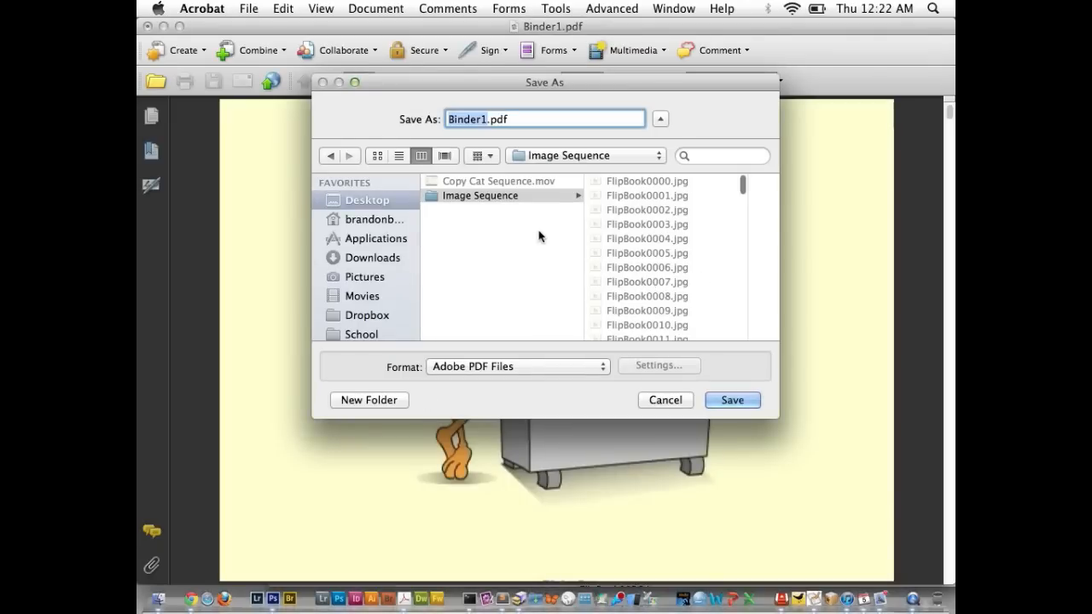
{"action": "mouse_move", "coordinate": [490, 197]}
{"action": "type", "text": "Fl"}
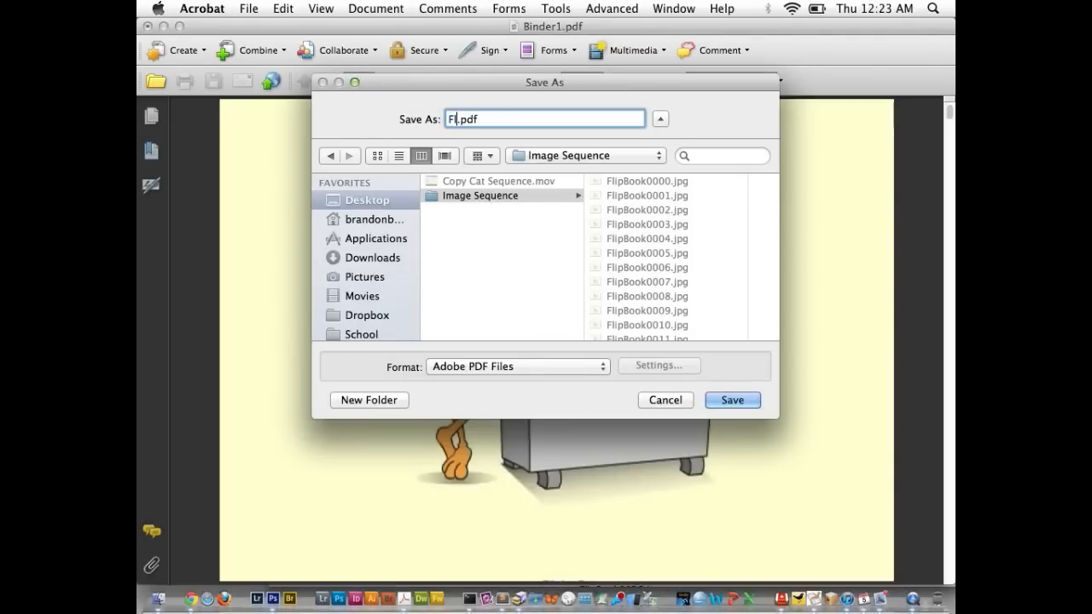
{"action": "left_click", "coordinate": [731, 400]}
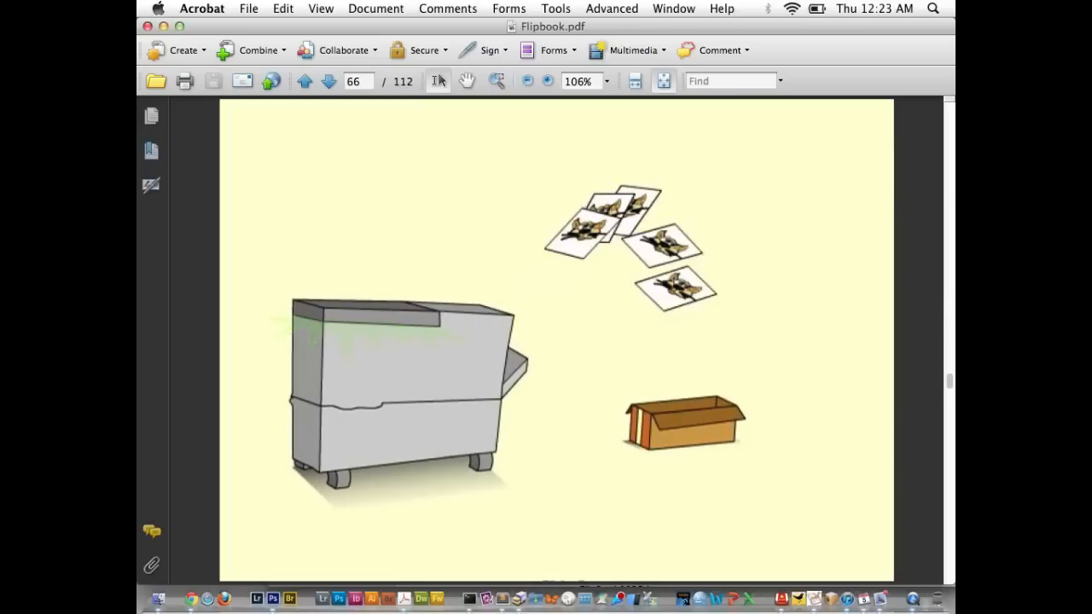
Open the Print dialog for Flipbook.pdf covering all 112 pages
{"action": "left_click", "coordinate": [248, 9]}
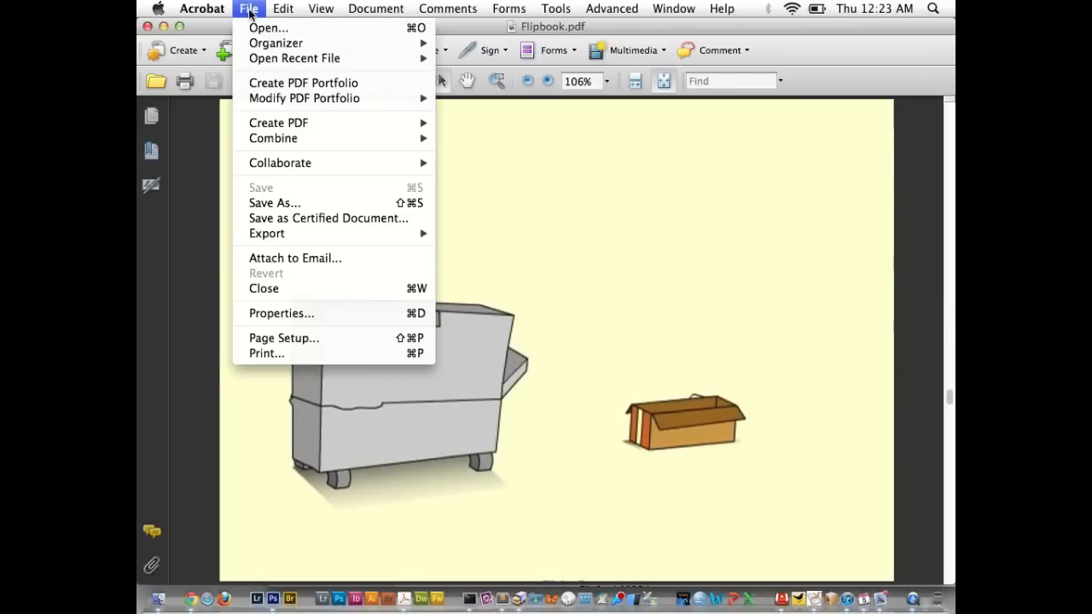
{"action": "mouse_move", "coordinate": [265, 353]}
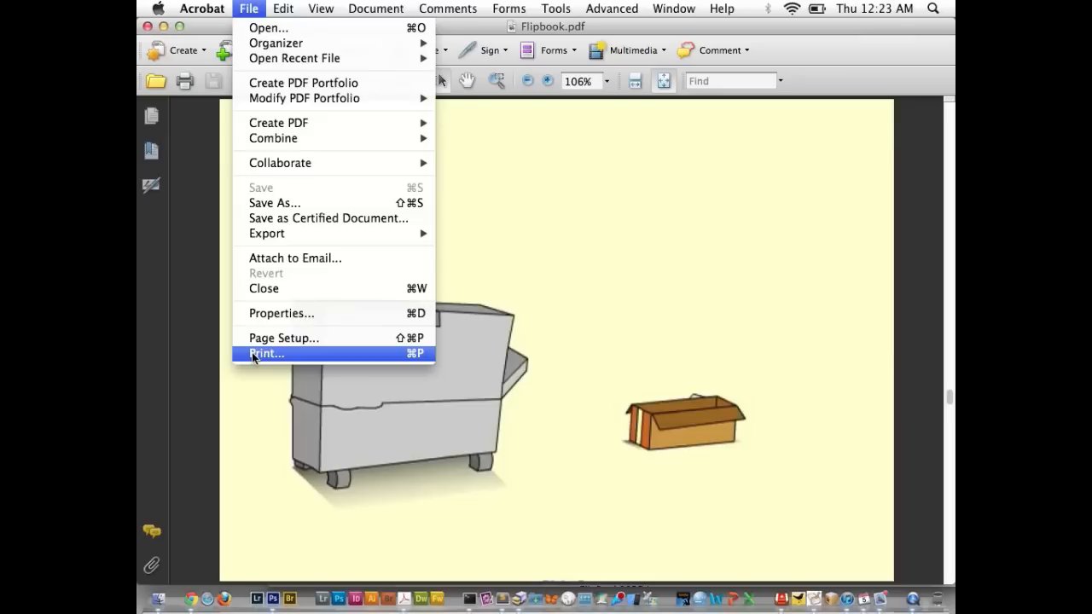
{"action": "left_click", "coordinate": [266, 353]}
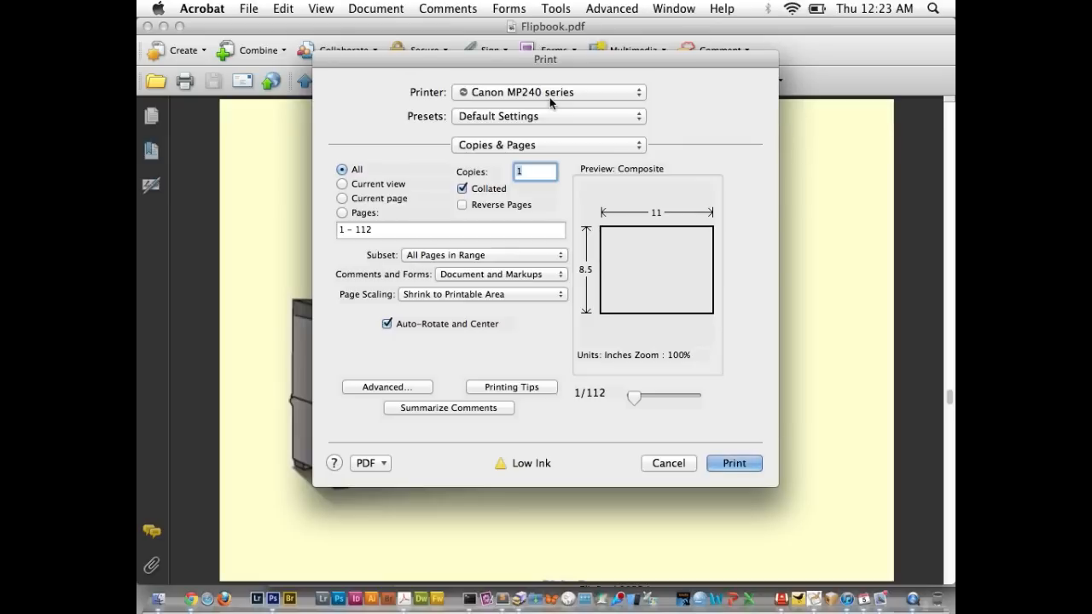
{"action": "mouse_move", "coordinate": [606, 344]}
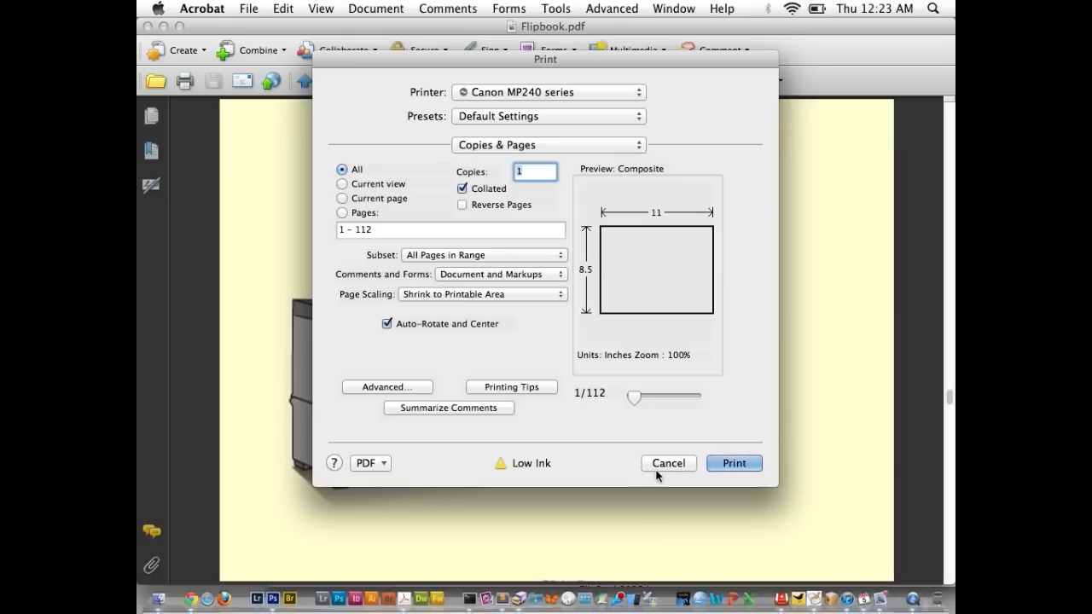
{"action": "mouse_move", "coordinate": [540, 413]}
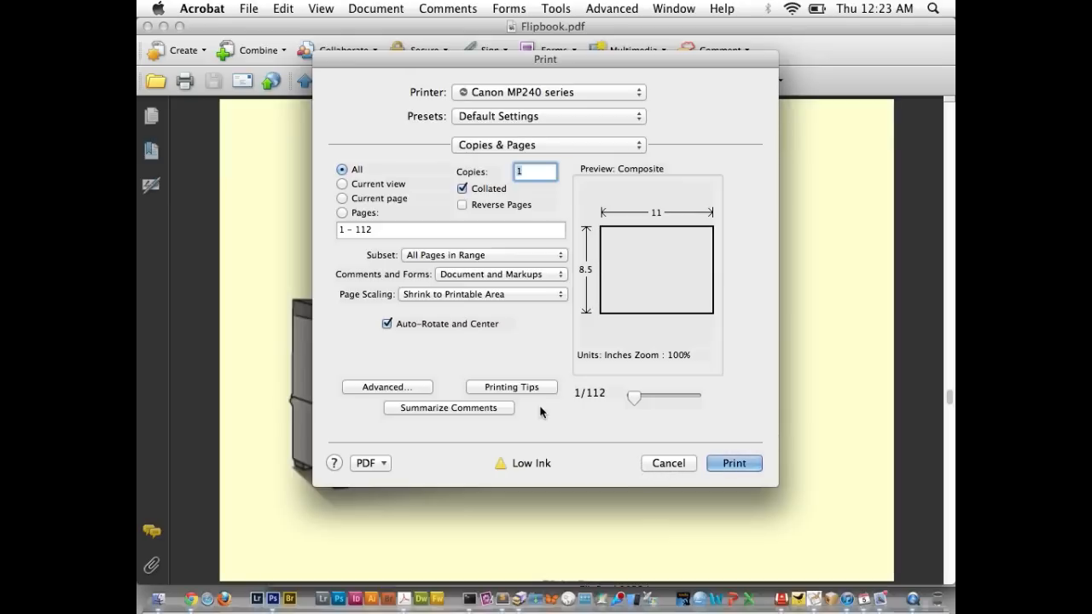